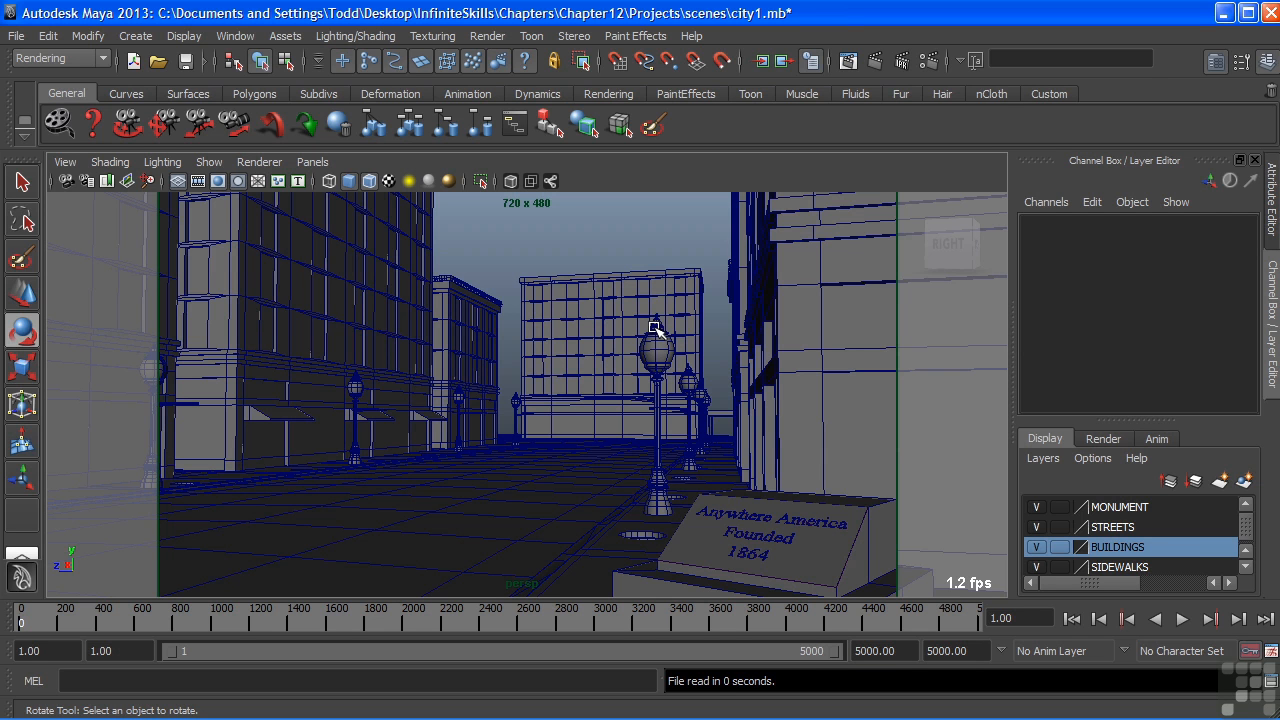
{"action": "mouse_move", "coordinate": [580, 365]}
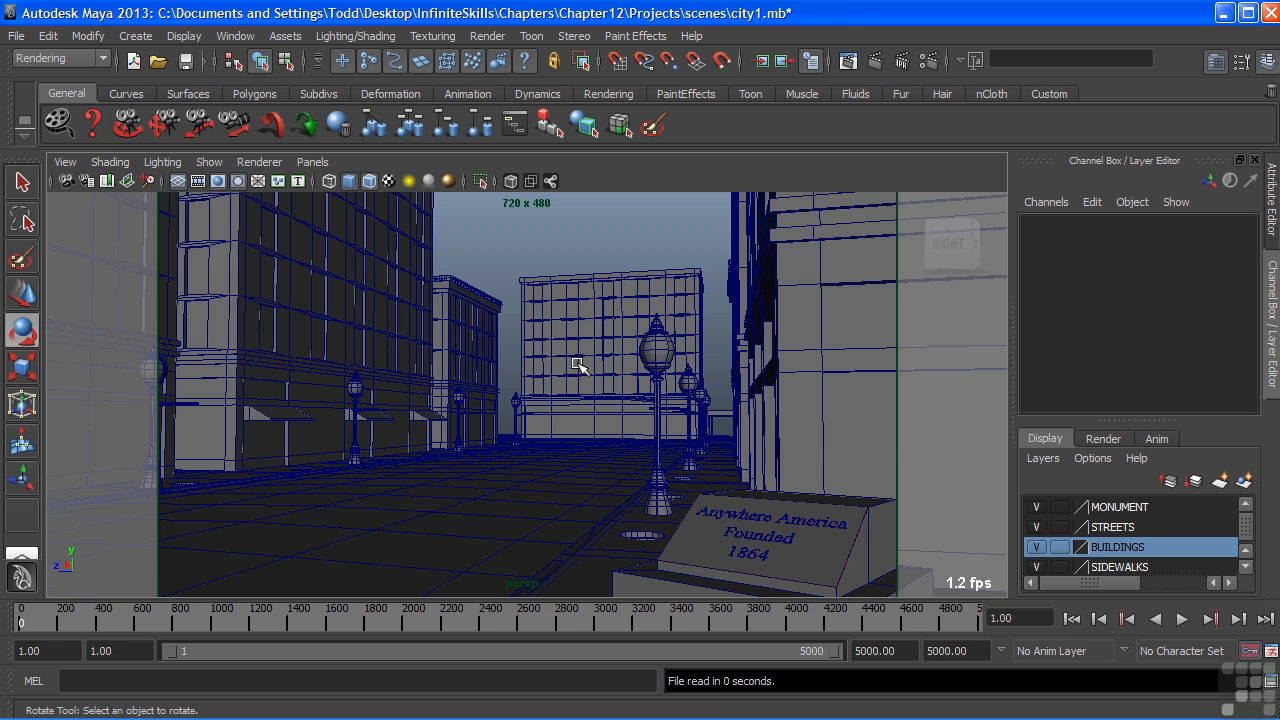
{"action": "mouse_move", "coordinate": [585, 363]}
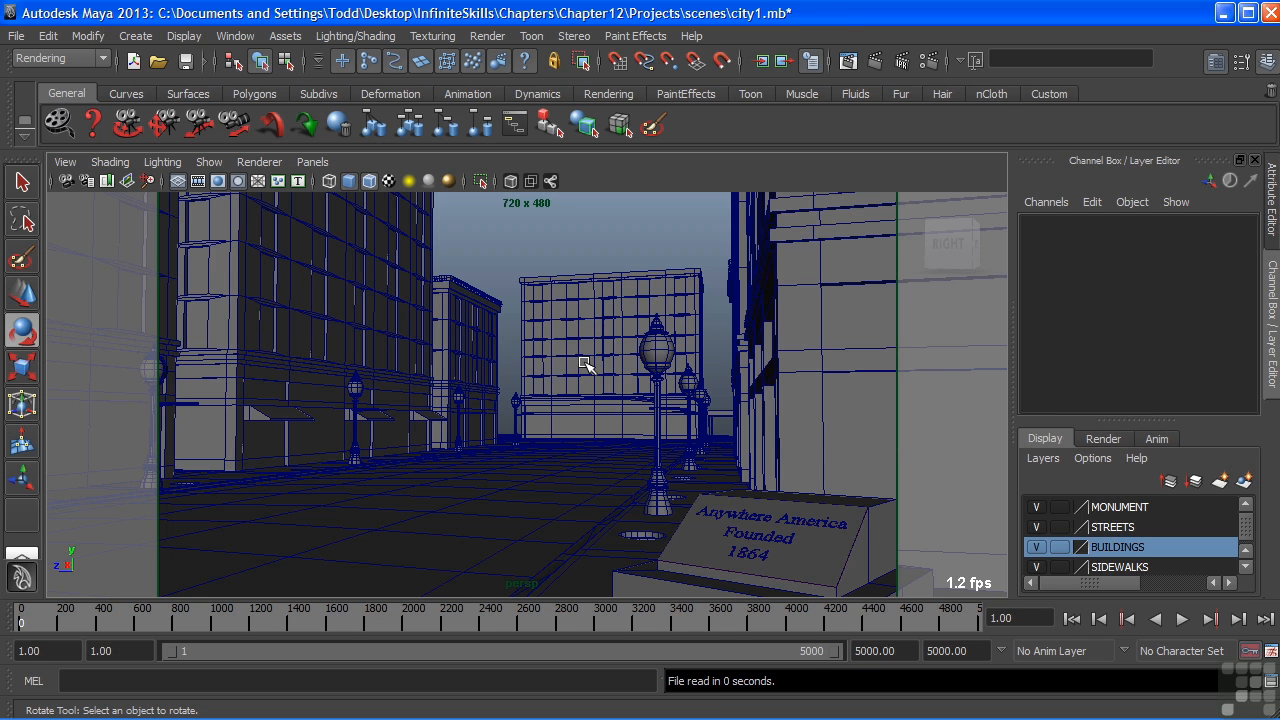
{"action": "mouse_move", "coordinate": [610, 373]}
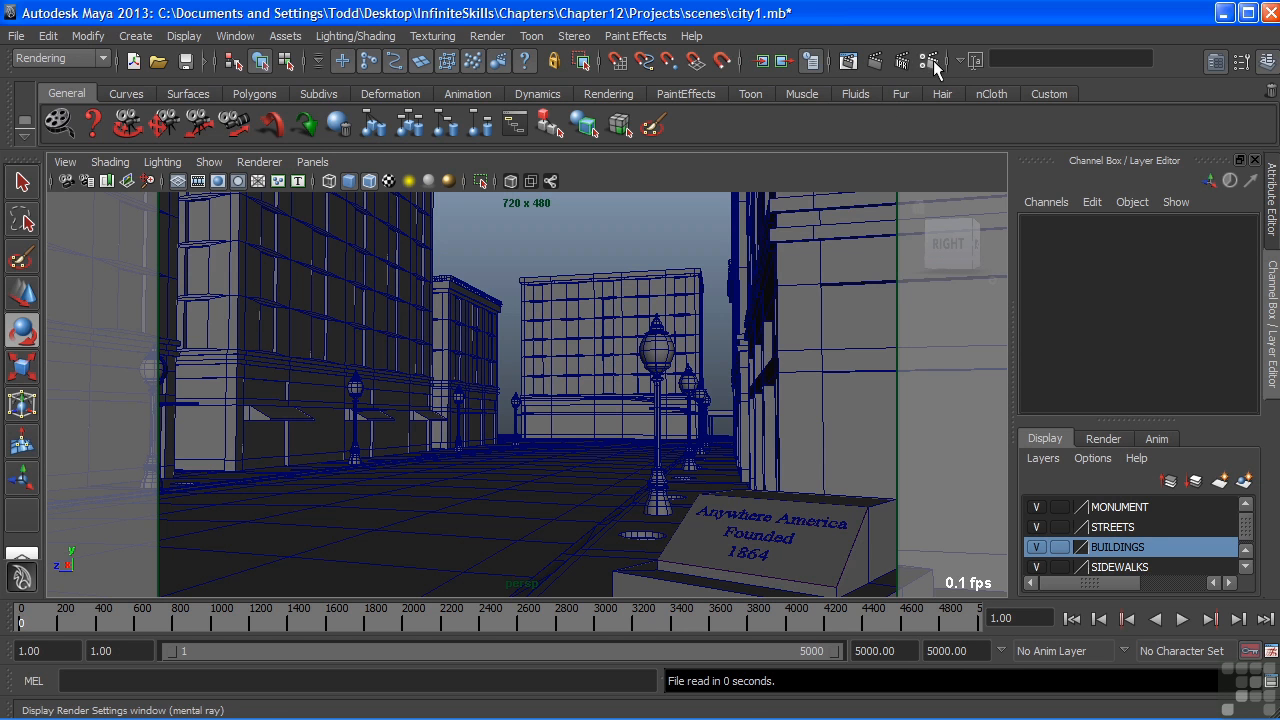
- Open the mental ray Render Settings at the Indirect Lighting options
{"action": "left_click", "coordinate": [928, 61]}
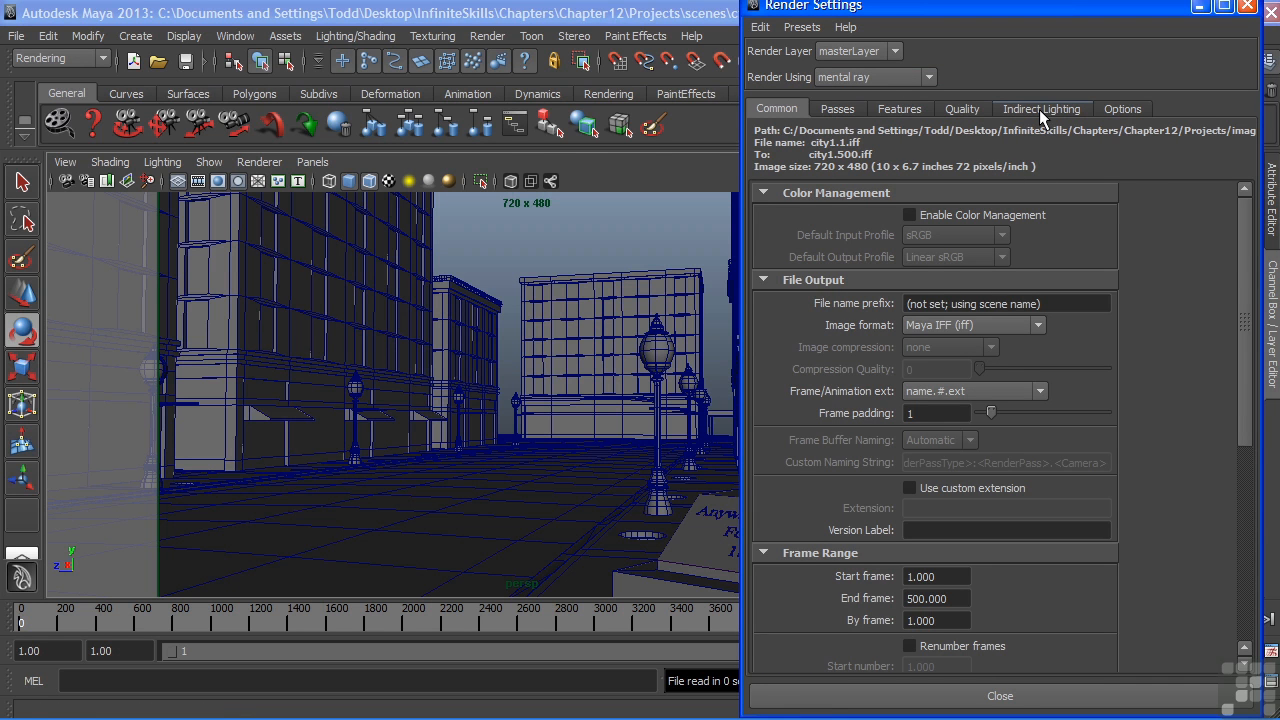
{"action": "left_click", "coordinate": [1041, 108]}
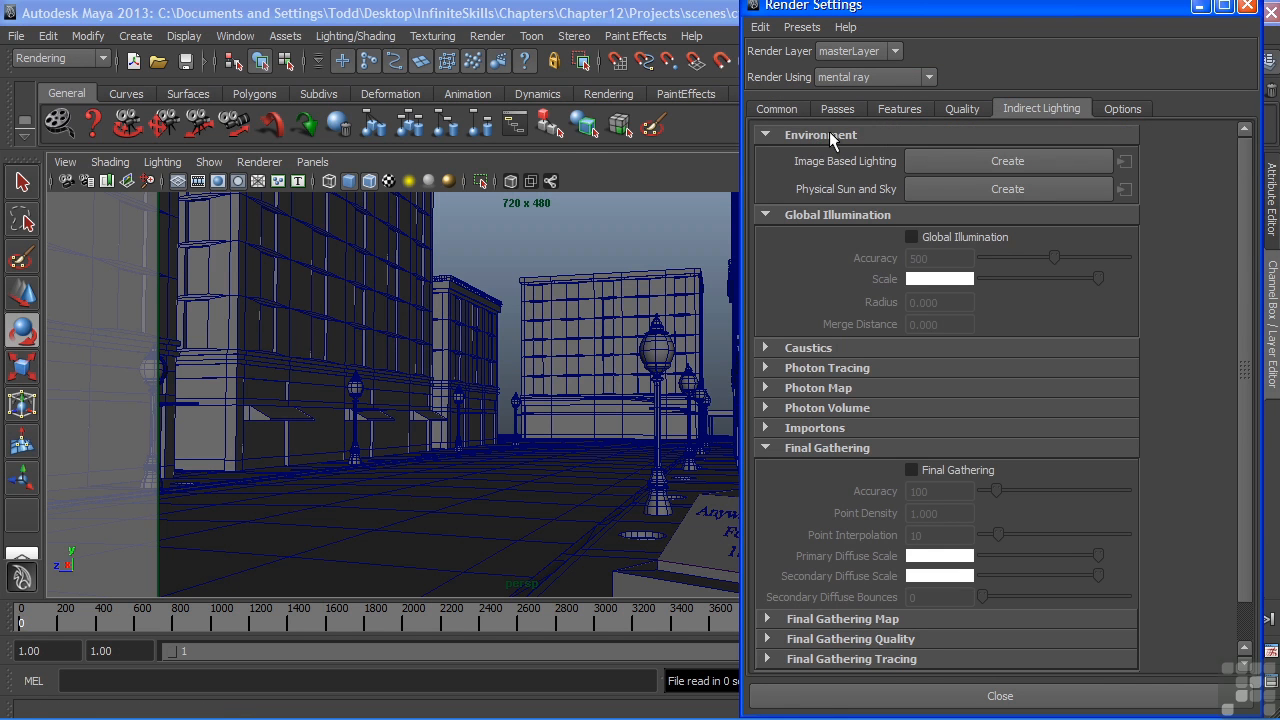
{"action": "mouse_move", "coordinate": [830, 182]}
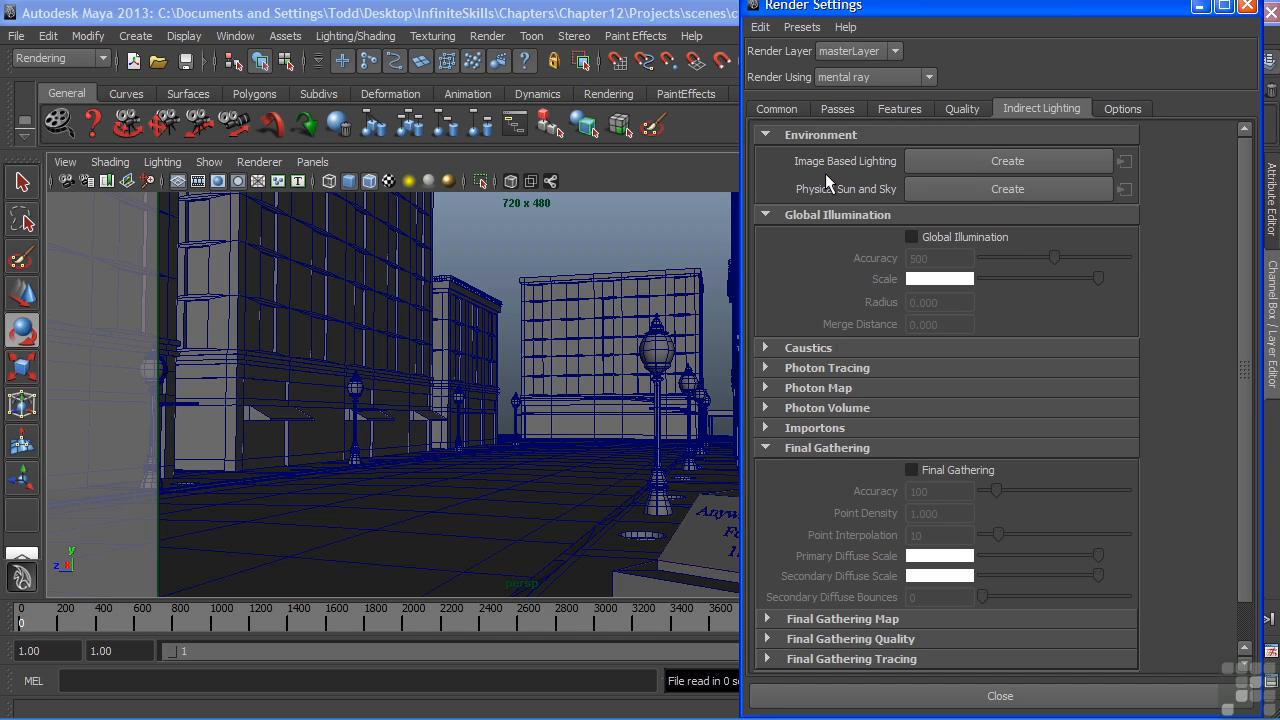
{"action": "mouse_move", "coordinate": [858, 198]}
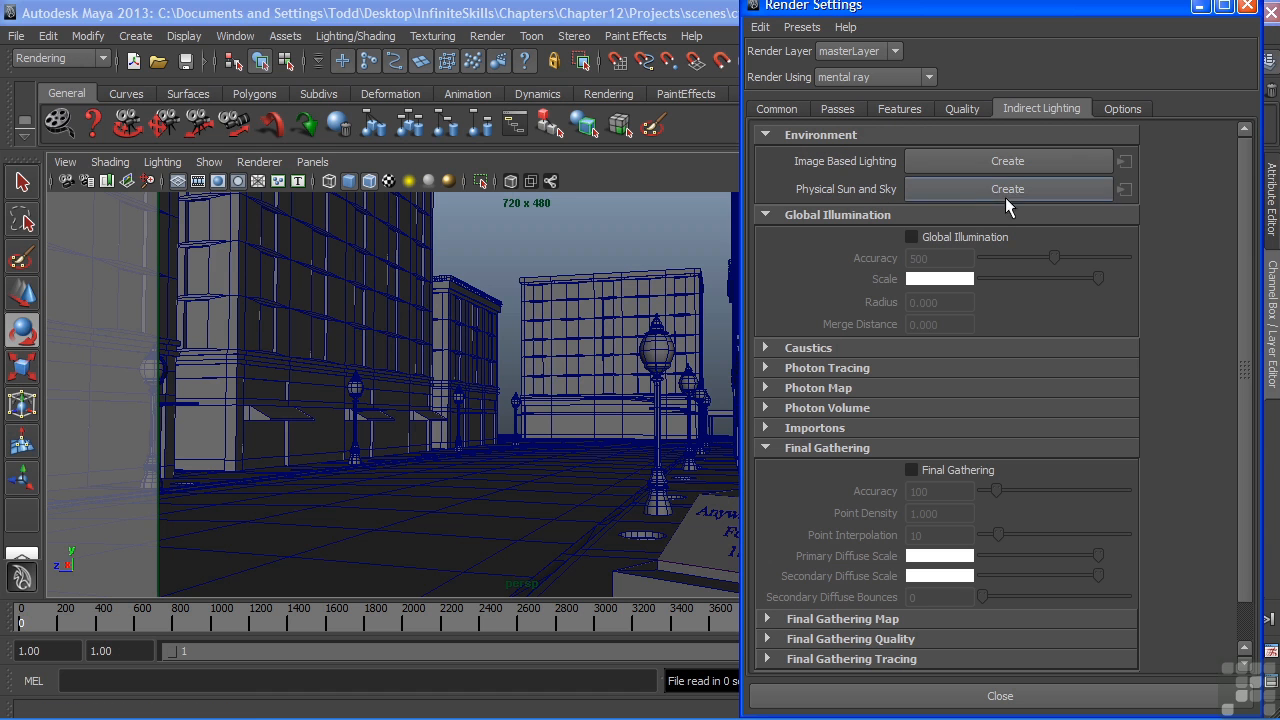
- Create a Physical Sun and Sky, then close the Render Settings window
{"action": "left_click", "coordinate": [1007, 188]}
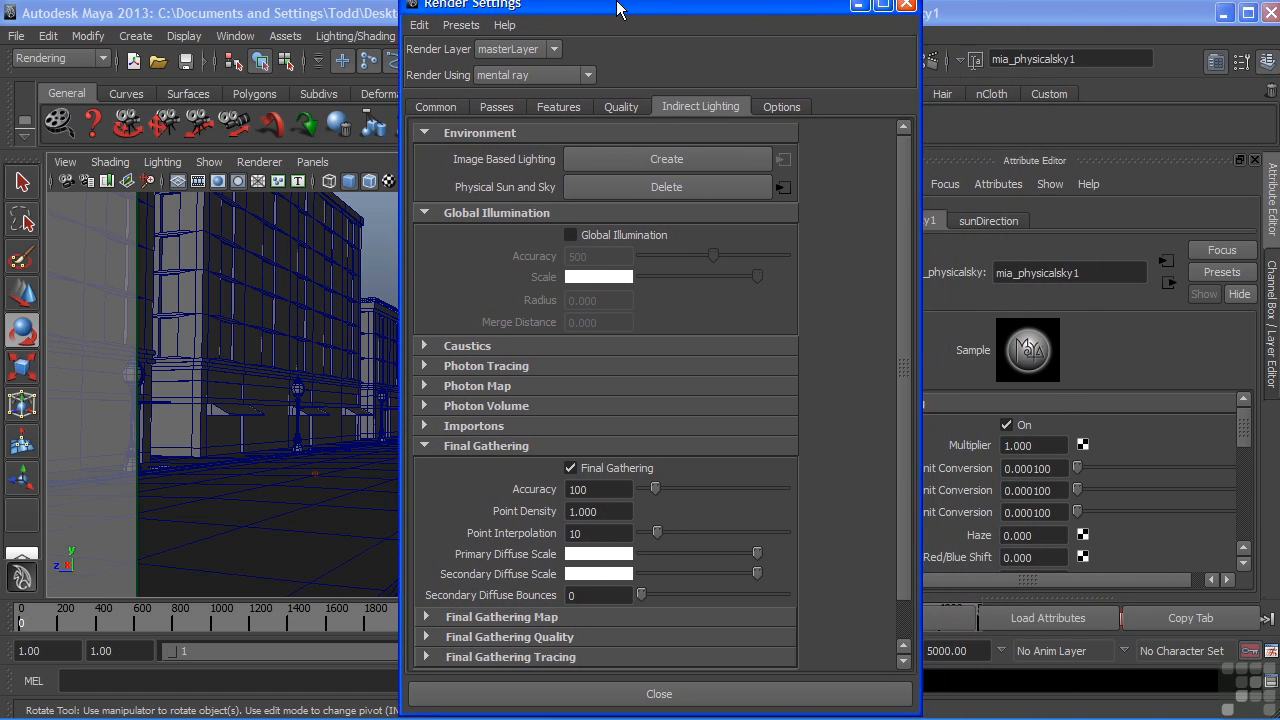
{"action": "left_click_drag", "start_coordinate": [658, 5], "coordinate": [558, 5]}
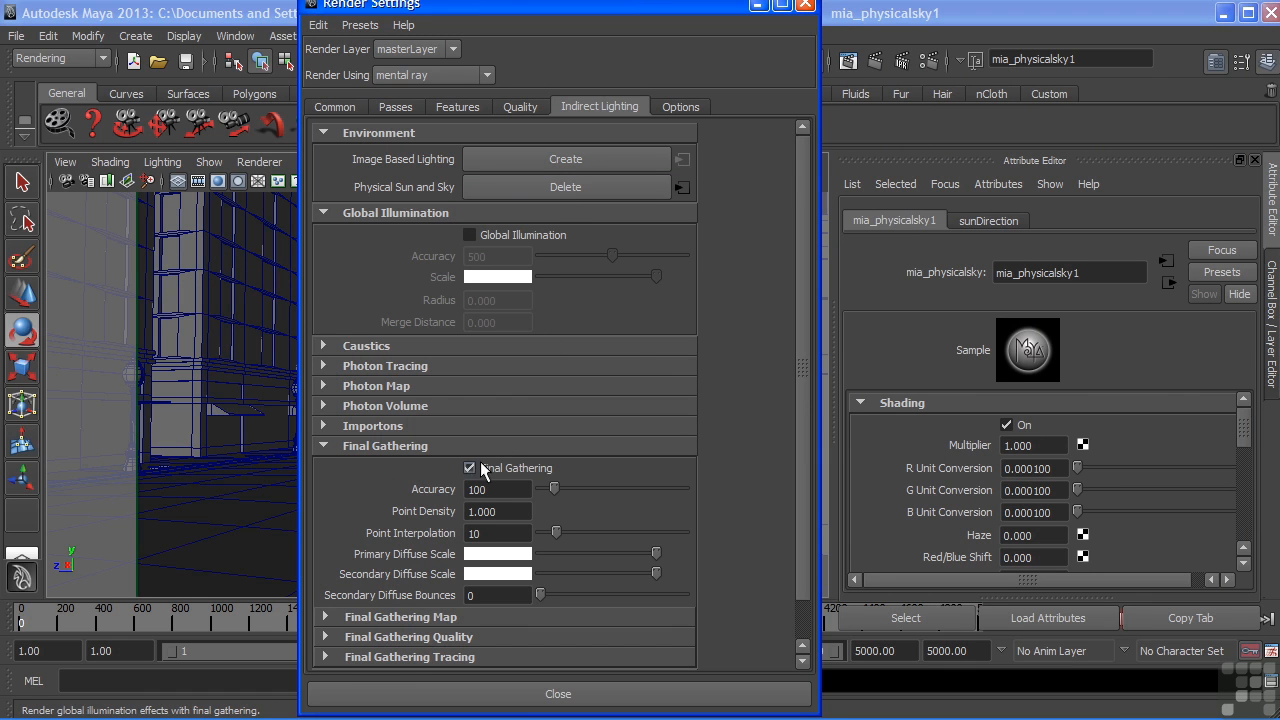
{"action": "mouse_move", "coordinate": [512, 483]}
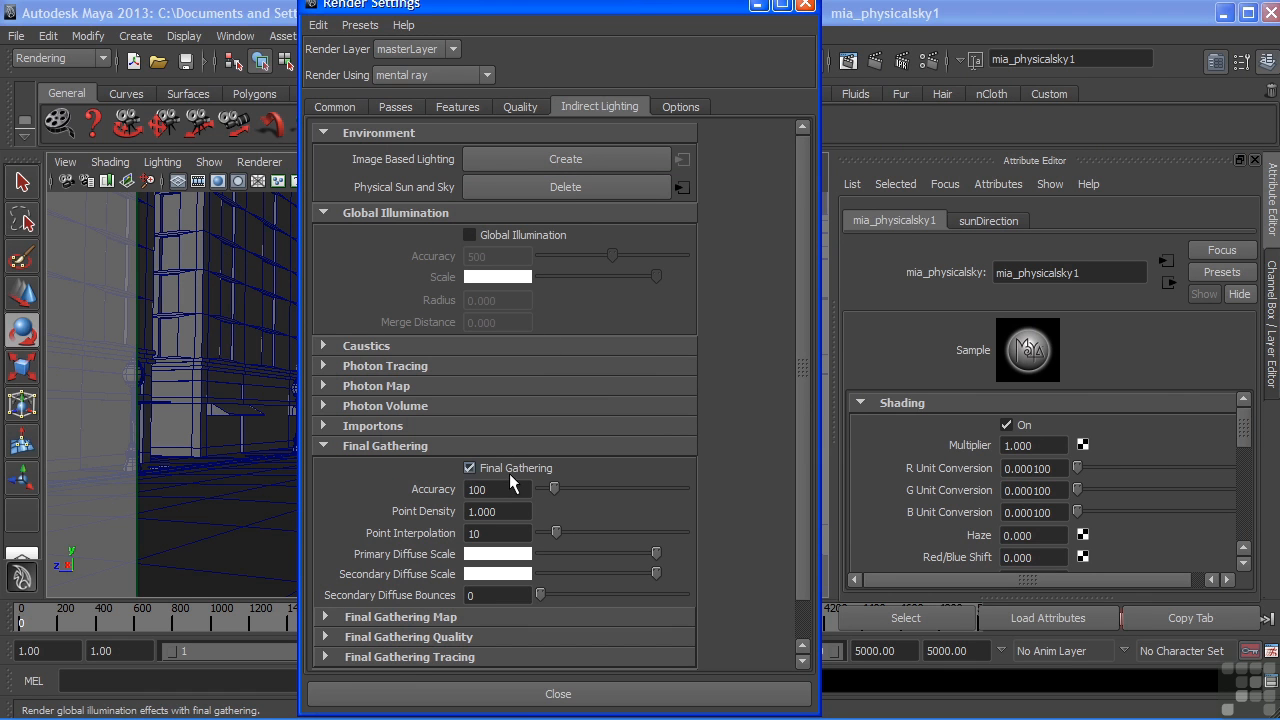
{"action": "mouse_move", "coordinate": [410, 590]}
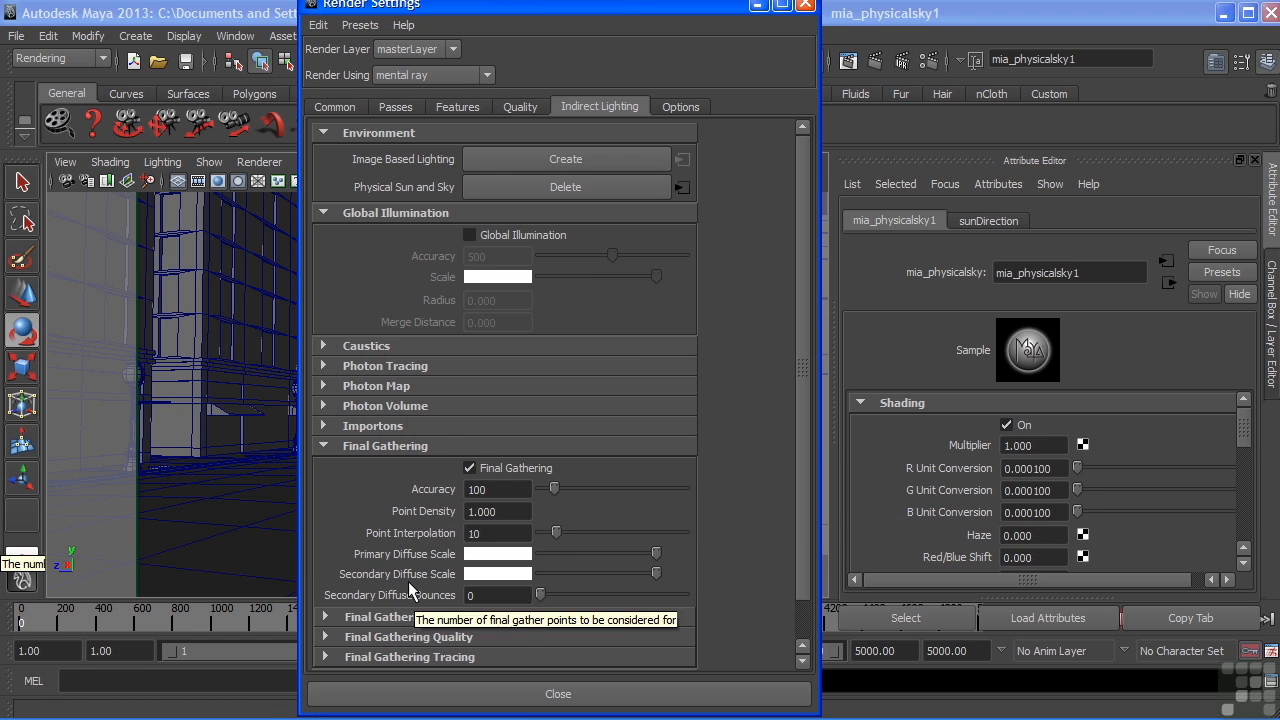
{"action": "mouse_move", "coordinate": [505, 576]}
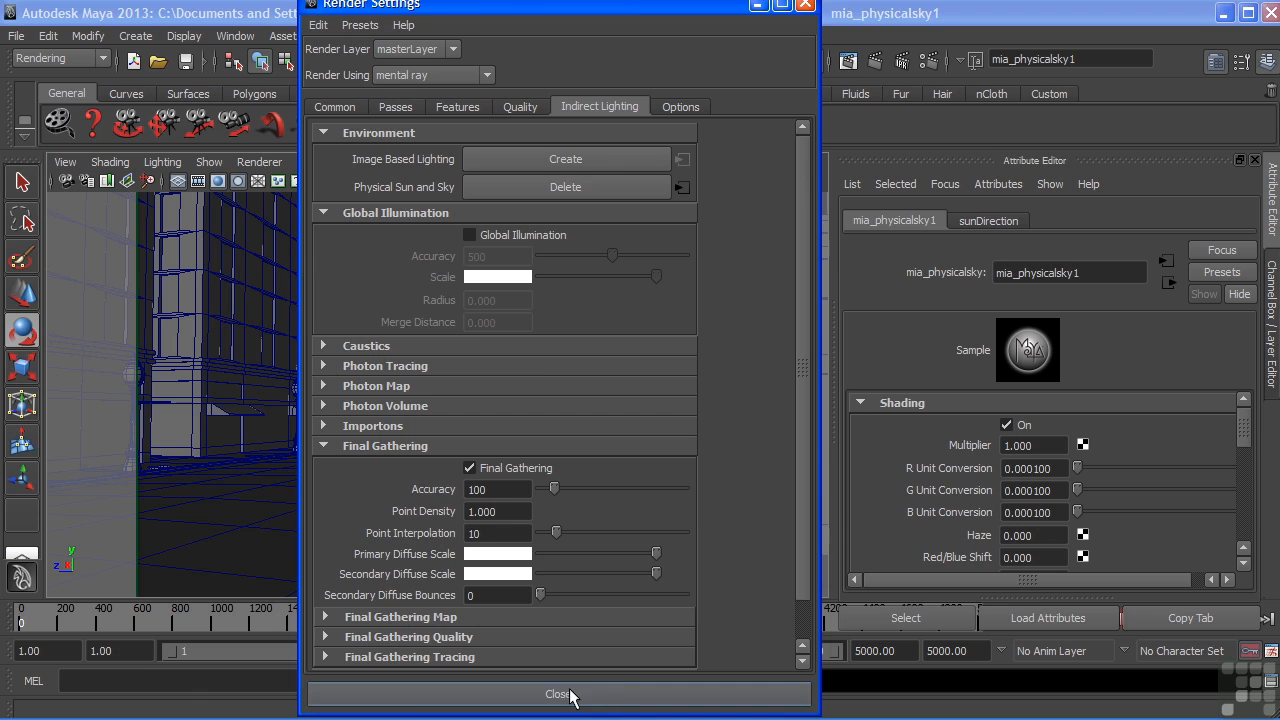
{"action": "left_click", "coordinate": [558, 694]}
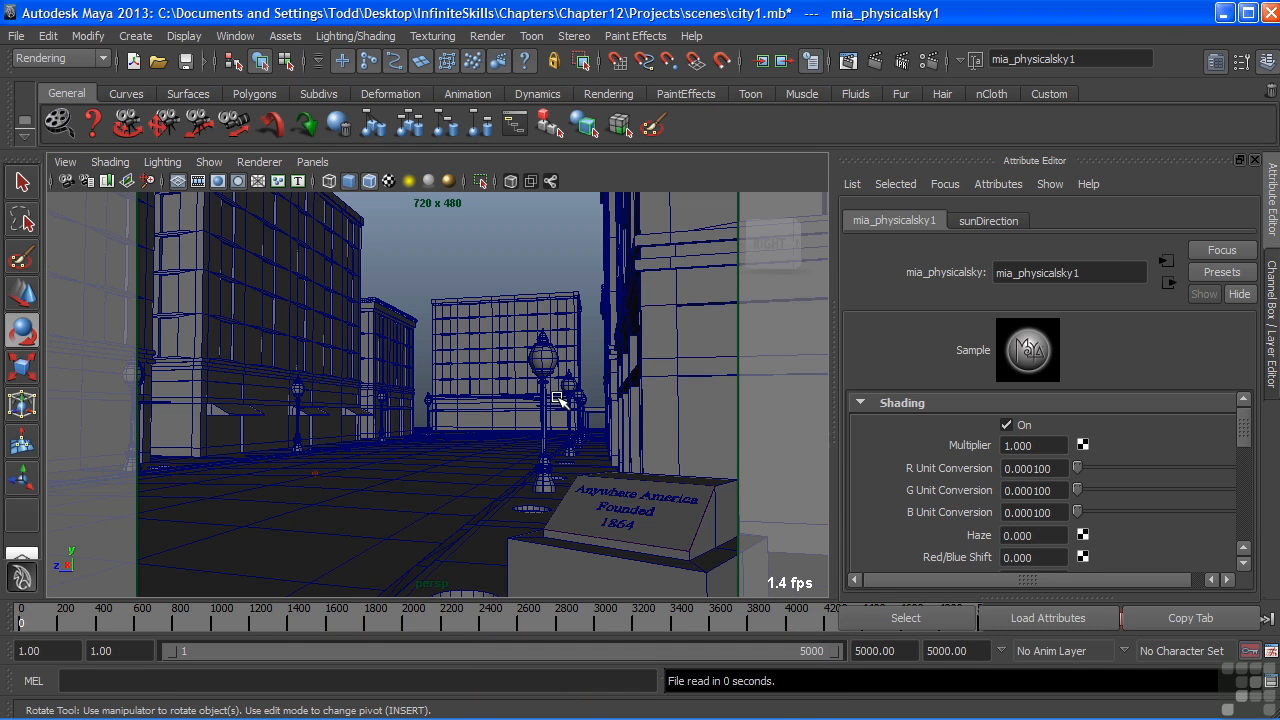
{"action": "mouse_move", "coordinate": [543, 196]}
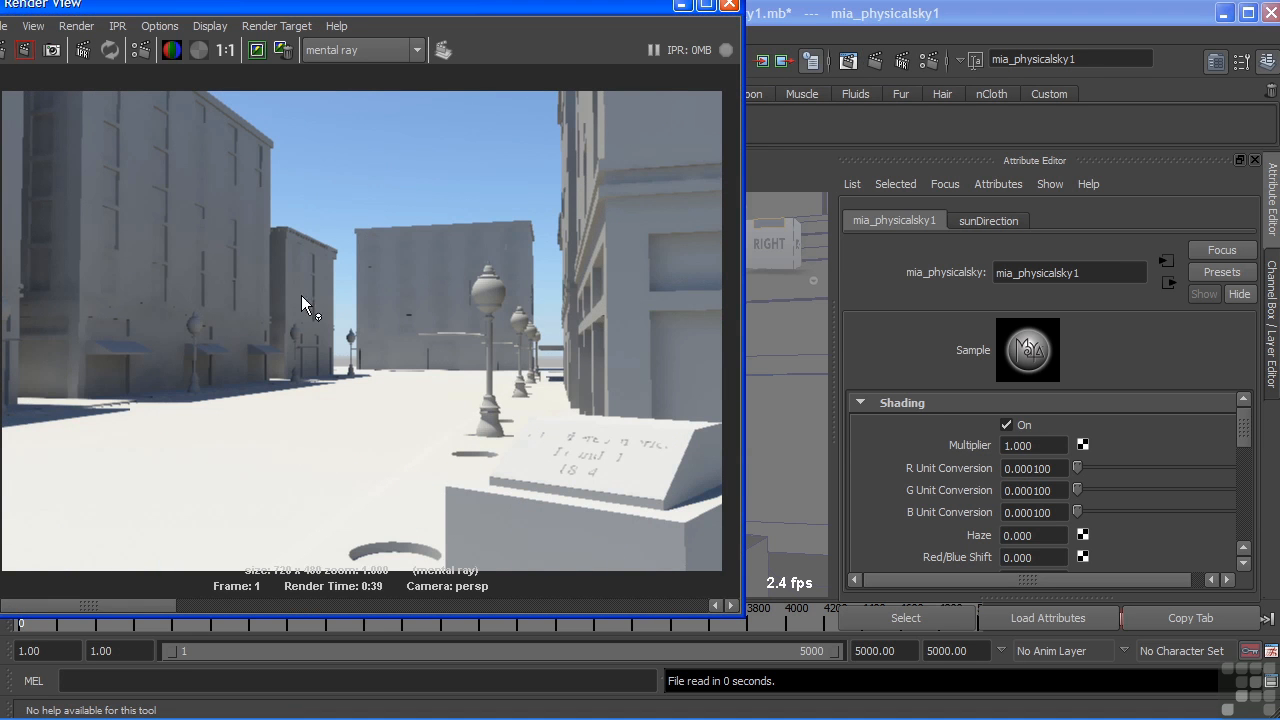
{"action": "mouse_move", "coordinate": [327, 413]}
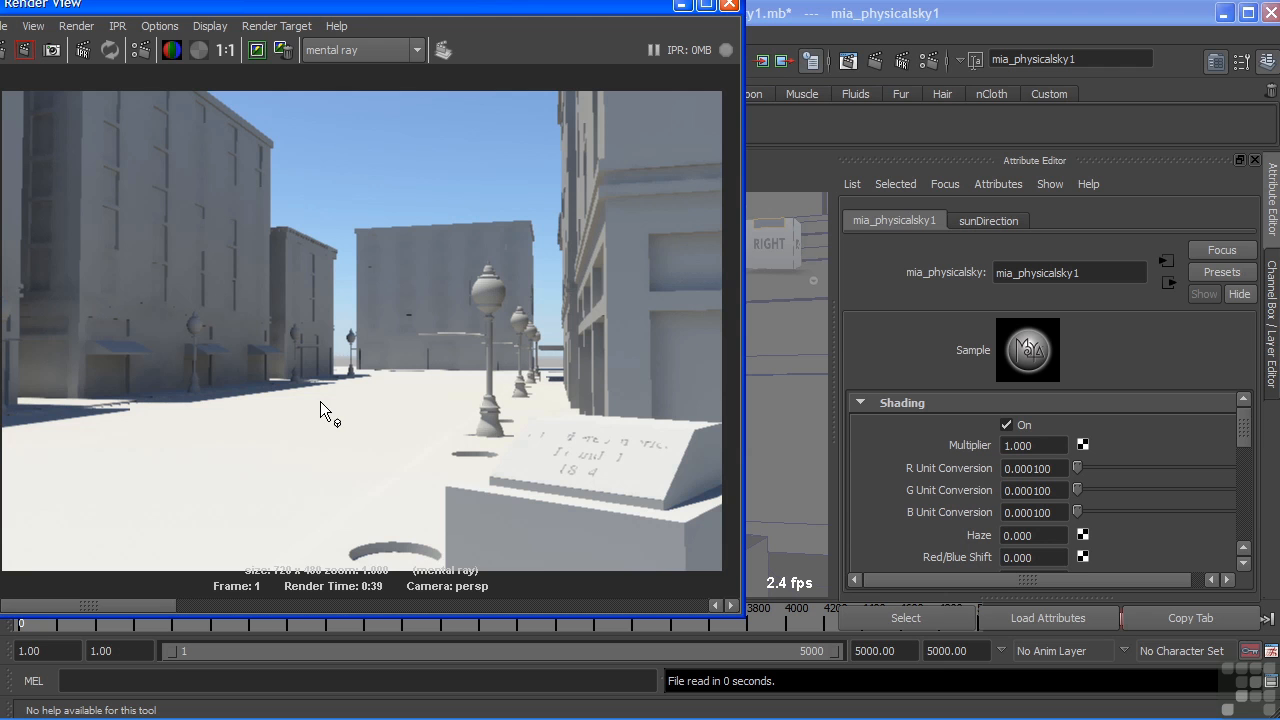
{"action": "mouse_move", "coordinate": [148, 376]}
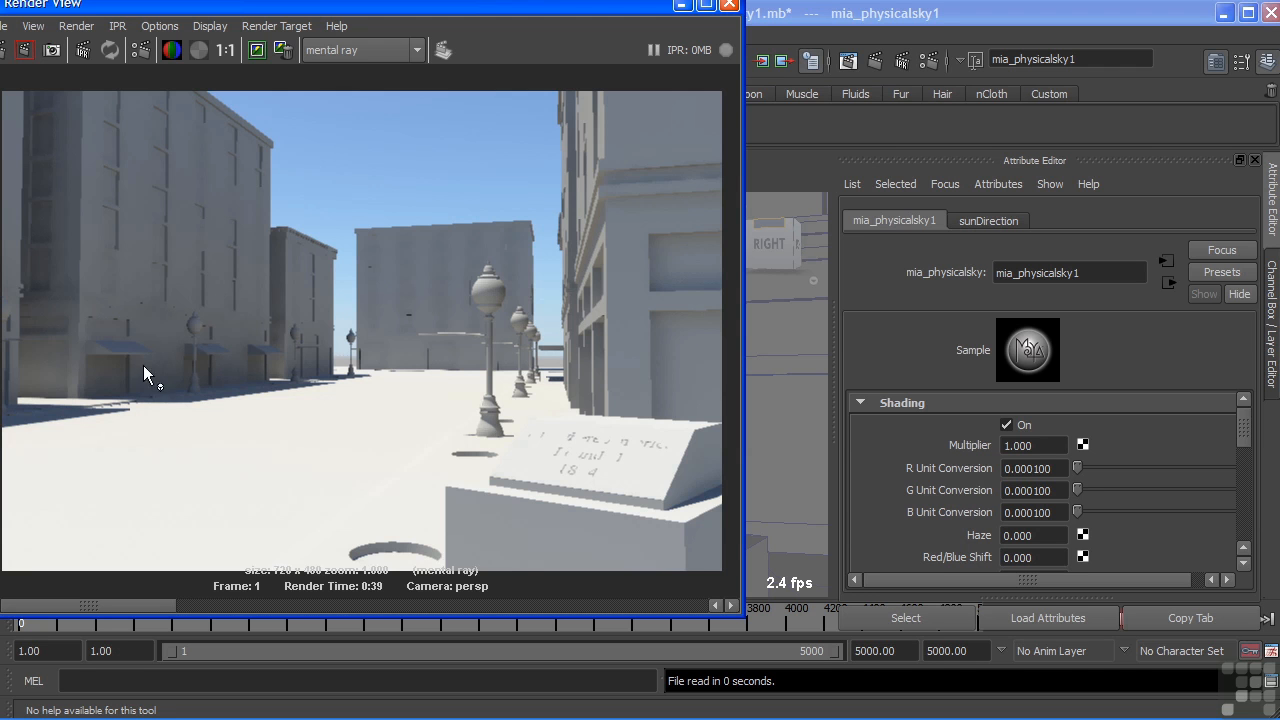
{"action": "mouse_move", "coordinate": [450, 292]}
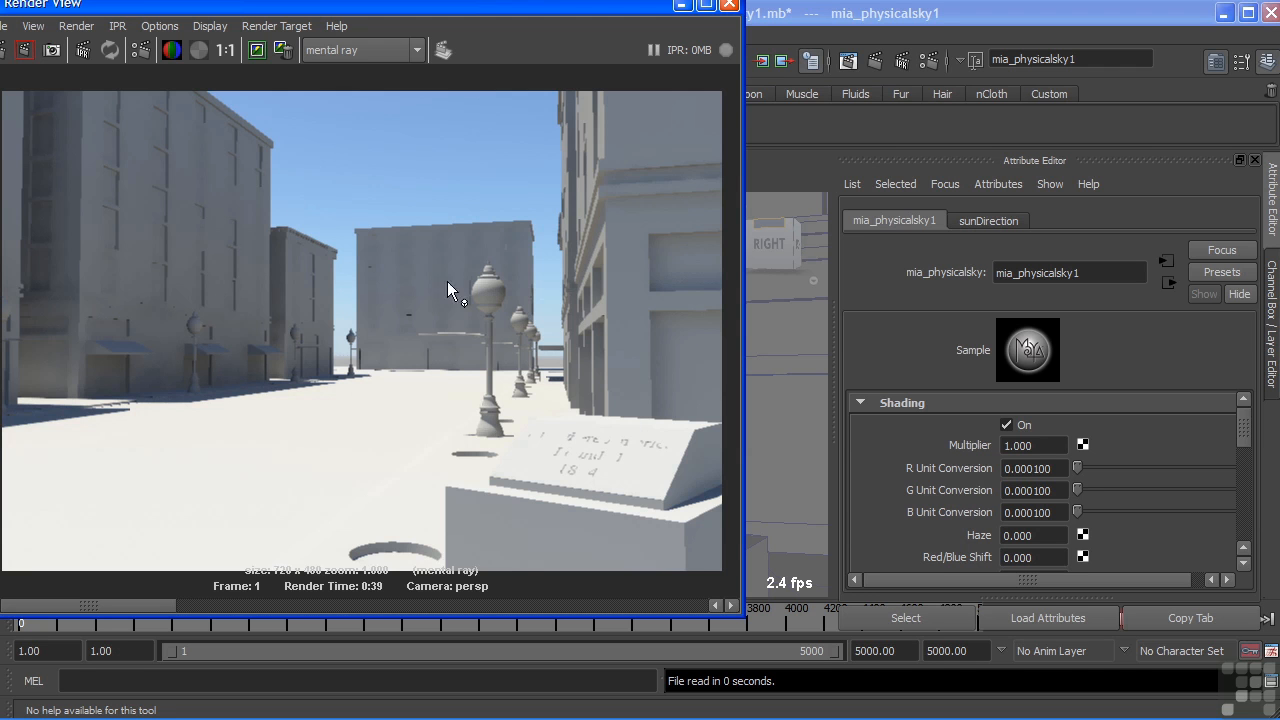
{"action": "mouse_move", "coordinate": [420, 290]}
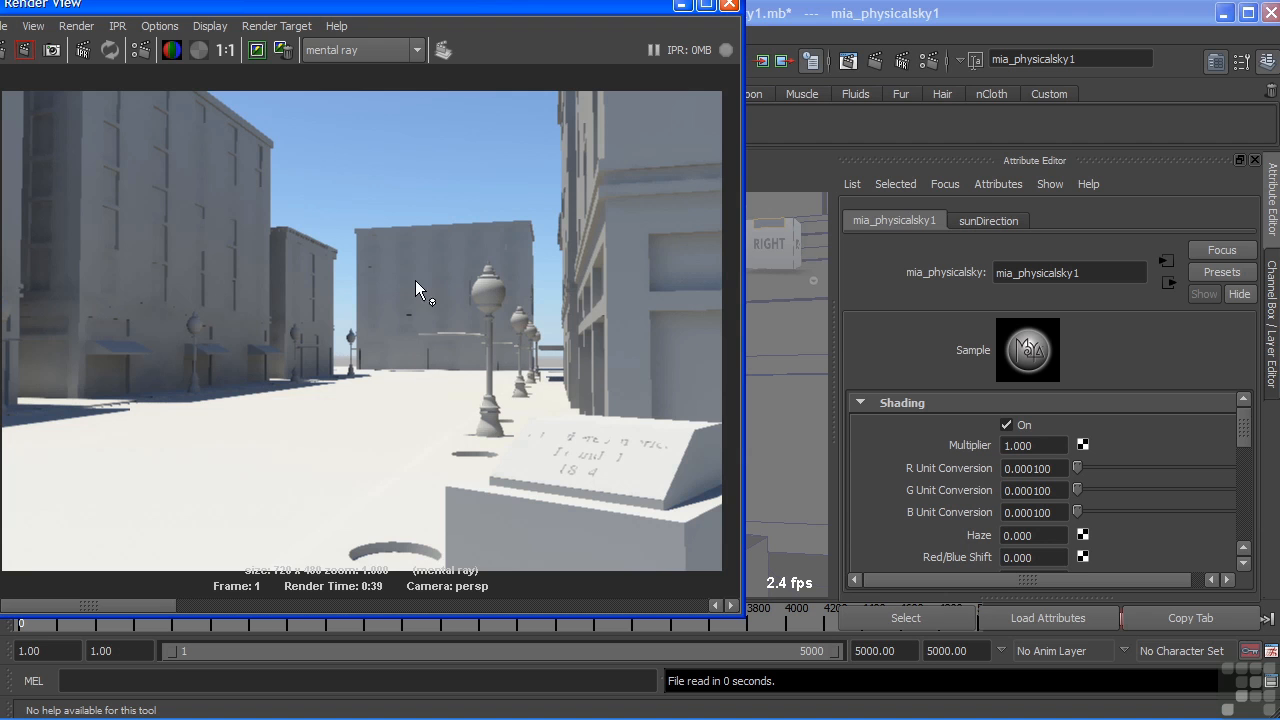
{"action": "mouse_move", "coordinate": [562, 318]}
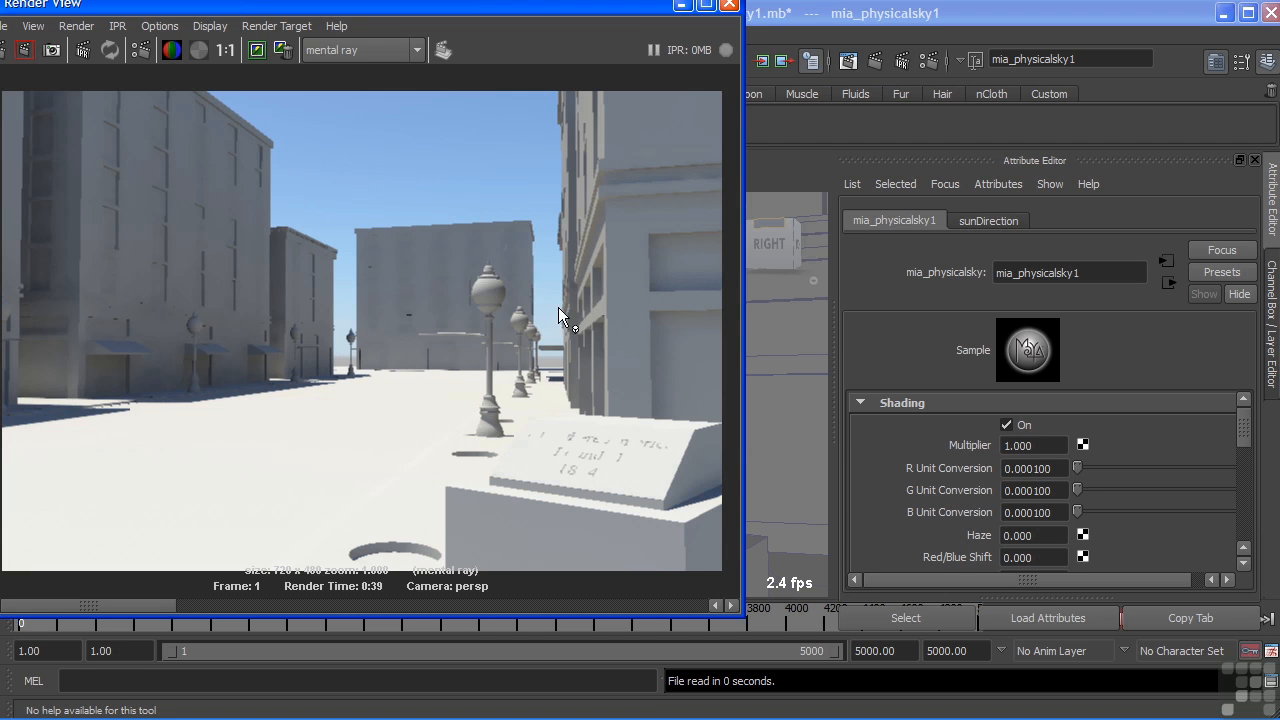
{"action": "mouse_move", "coordinate": [895, 220]}
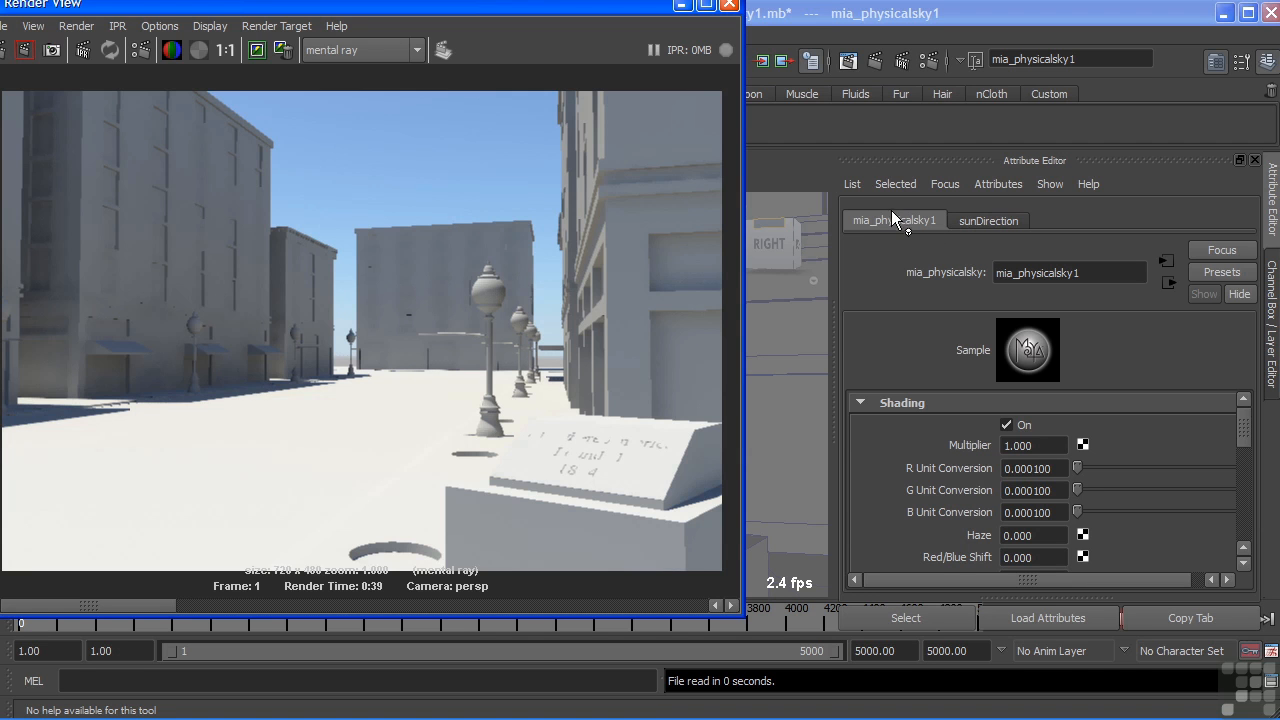
{"action": "mouse_move", "coordinate": [925, 245]}
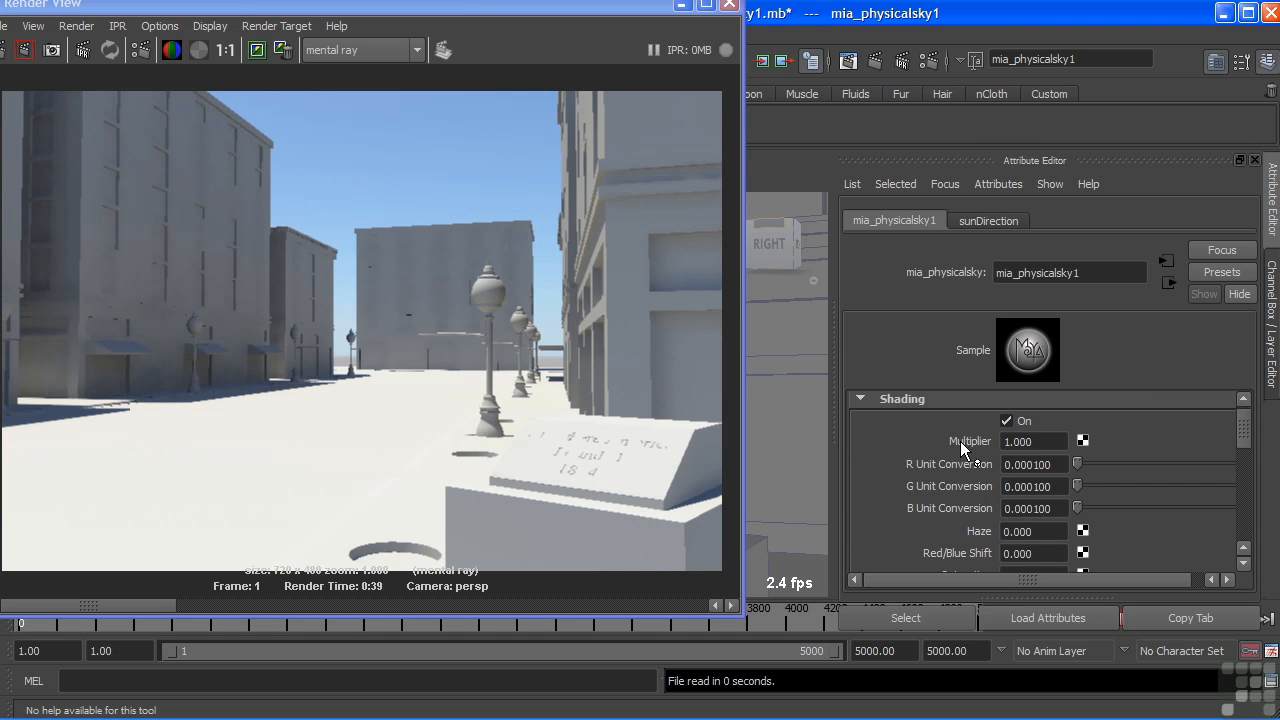
- Select the physical sky Multiplier value (1.000) for replacement
{"action": "triple_click", "coordinate": [1034, 441]}
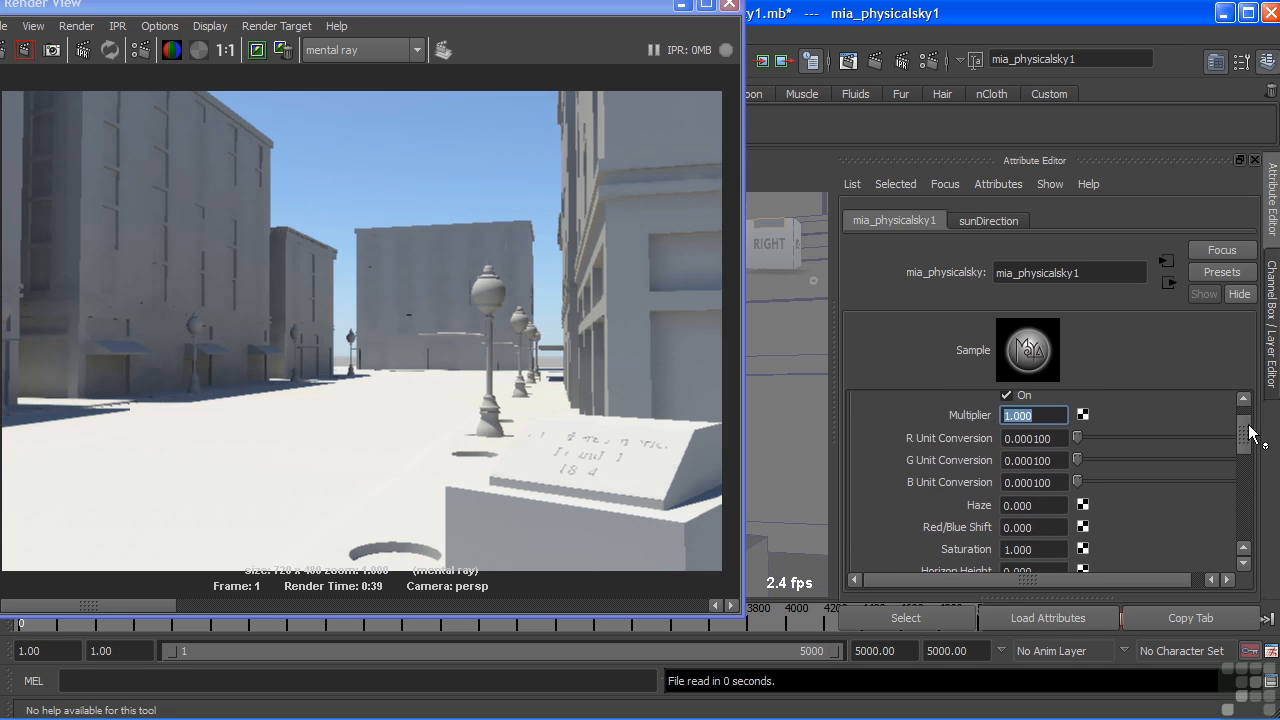
{"action": "mouse_move", "coordinate": [530, 303]}
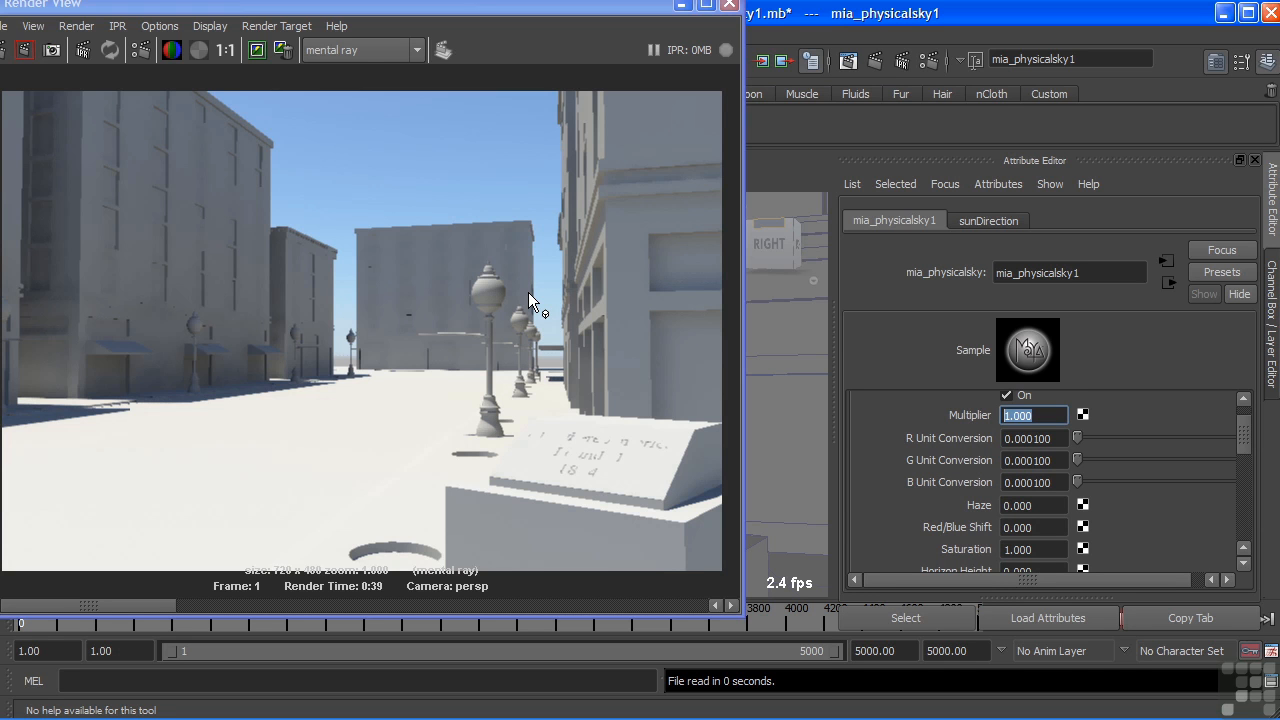
{"action": "mouse_move", "coordinate": [333, 370]}
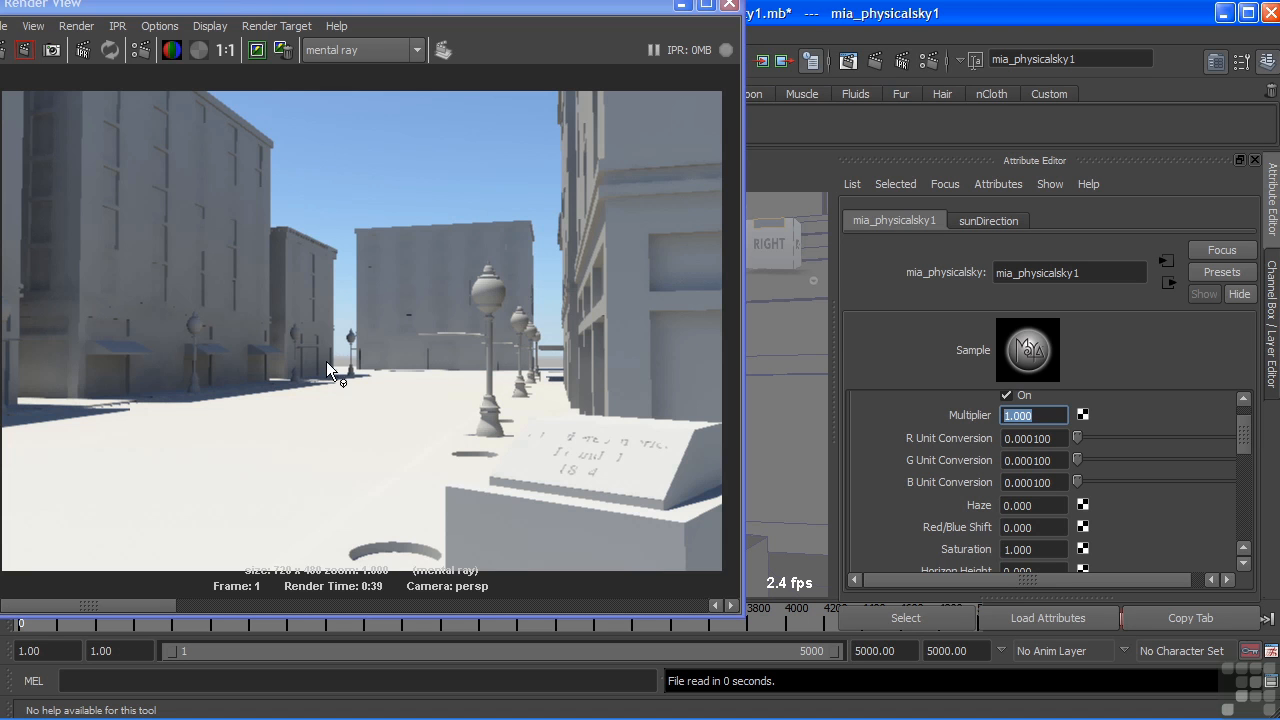
{"action": "scroll", "scroll_direction": "down", "scroll_amount": 3}
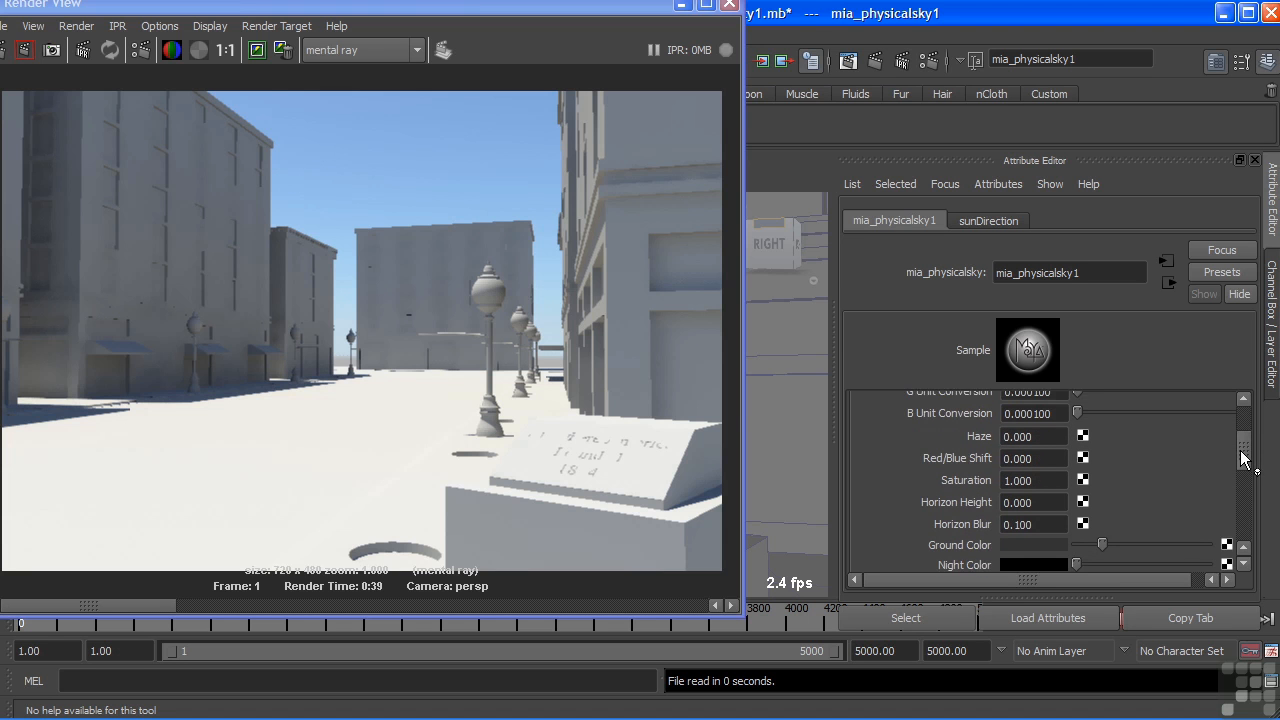
{"action": "scroll", "scroll_direction": "up", "scroll_amount": 3}
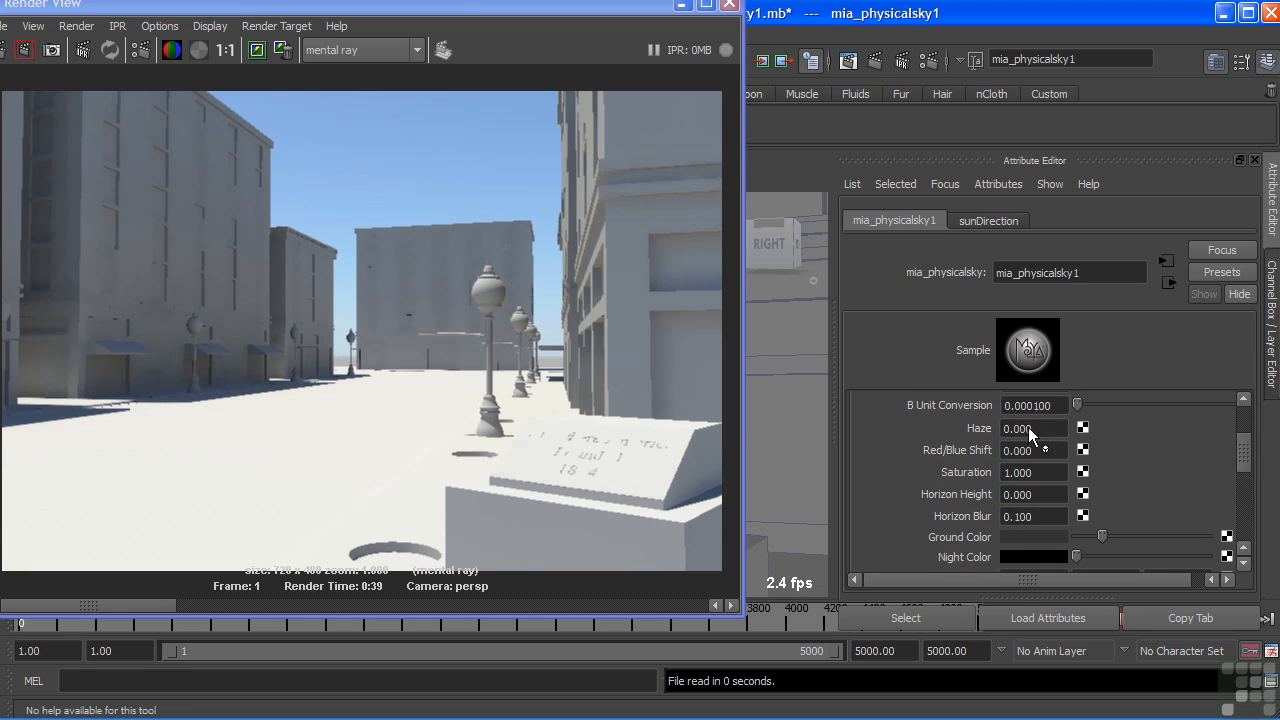
{"action": "mouse_move", "coordinate": [455, 233]}
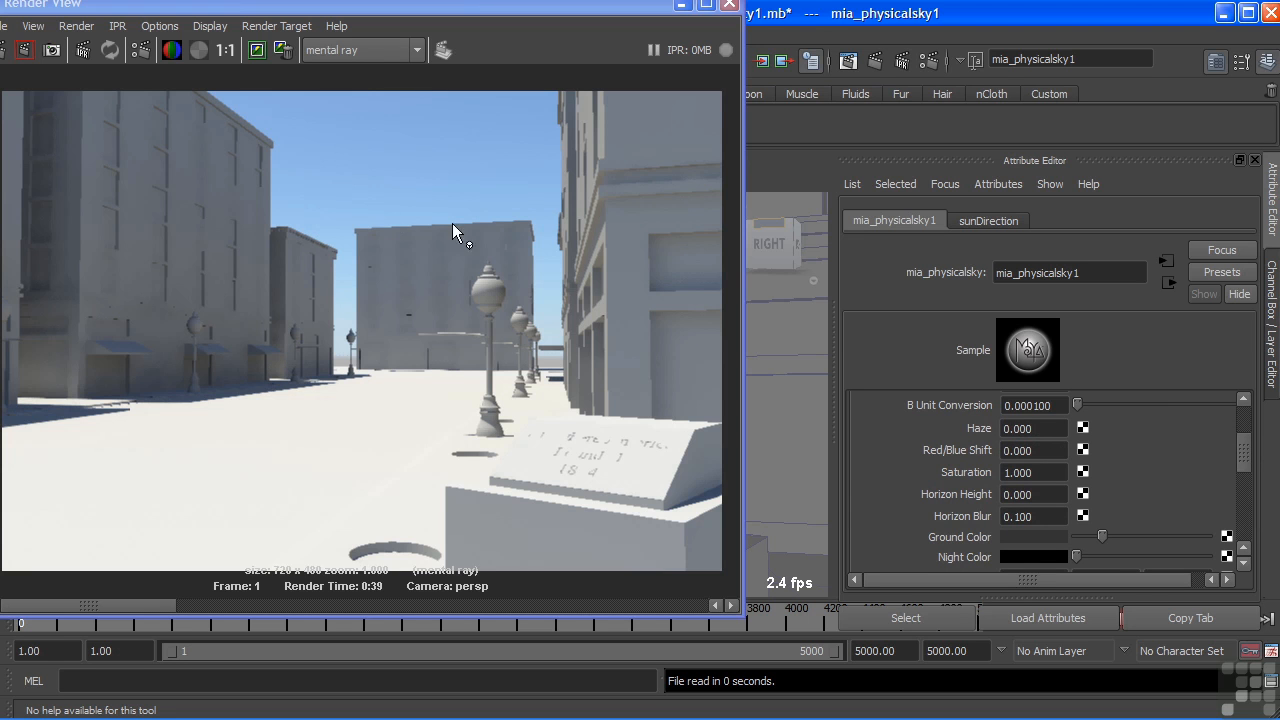
{"action": "mouse_move", "coordinate": [578, 360]}
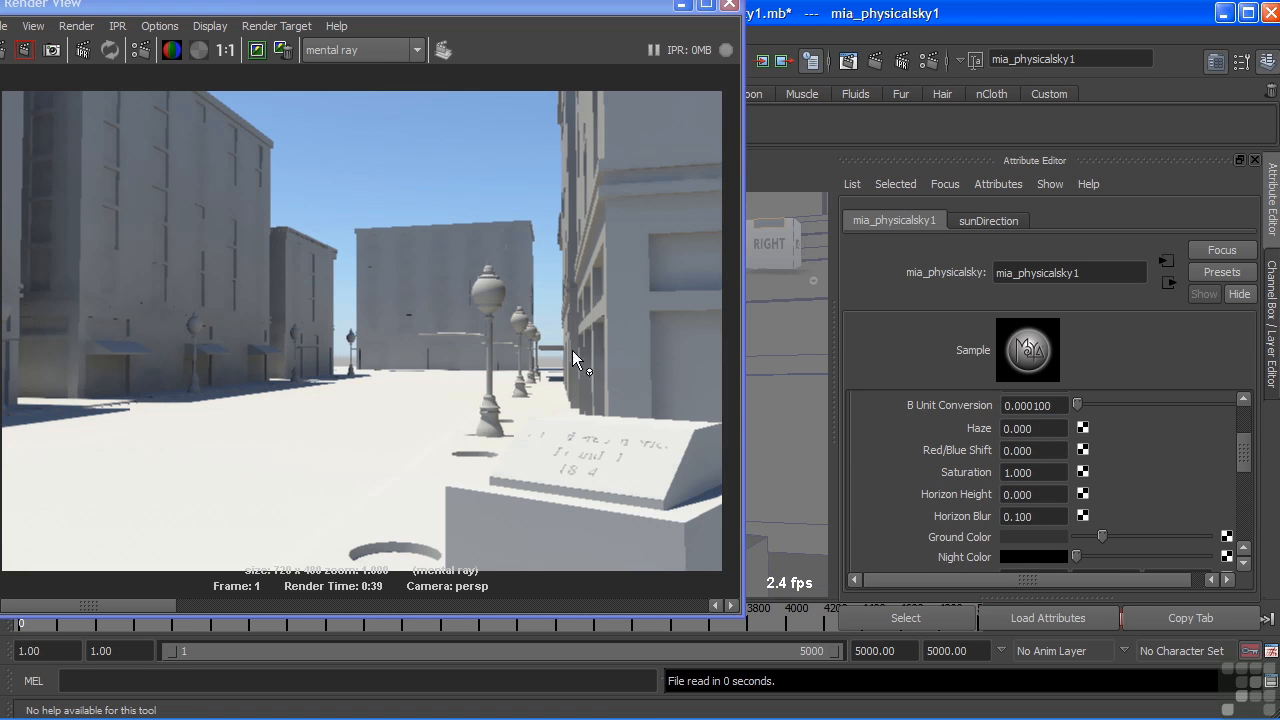
{"action": "mouse_move", "coordinate": [560, 370]}
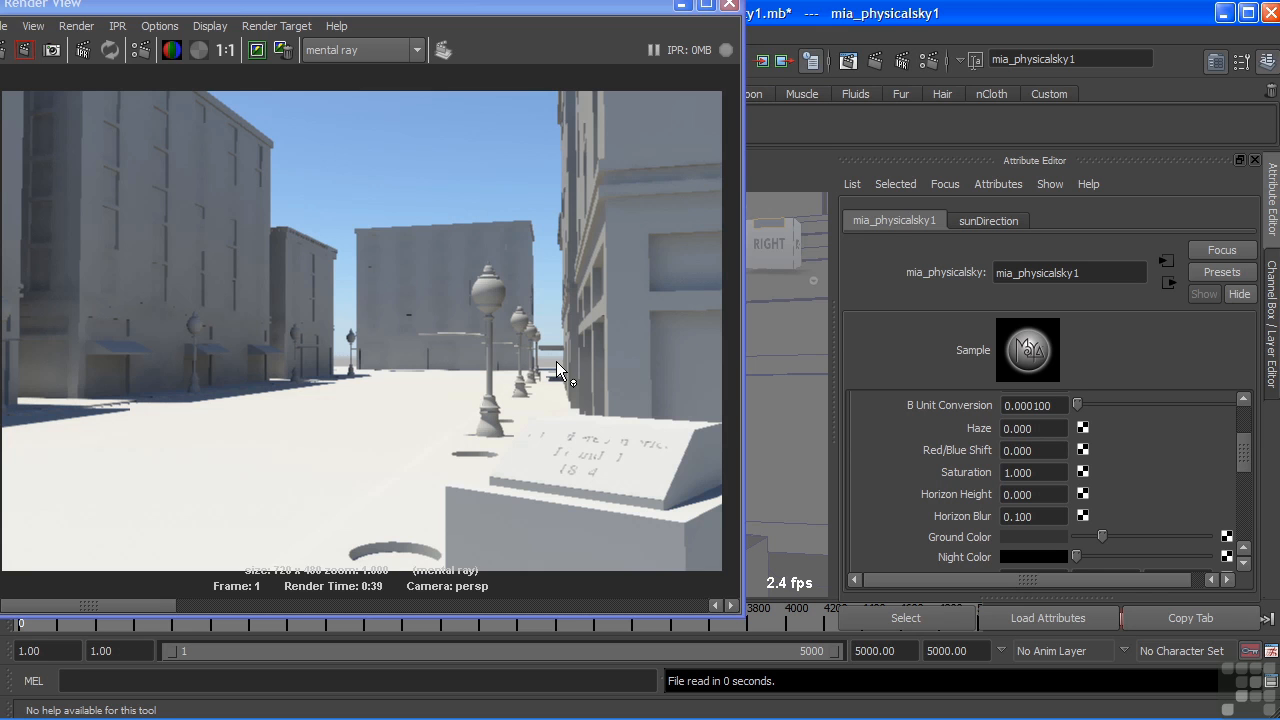
{"action": "mouse_move", "coordinate": [957, 516]}
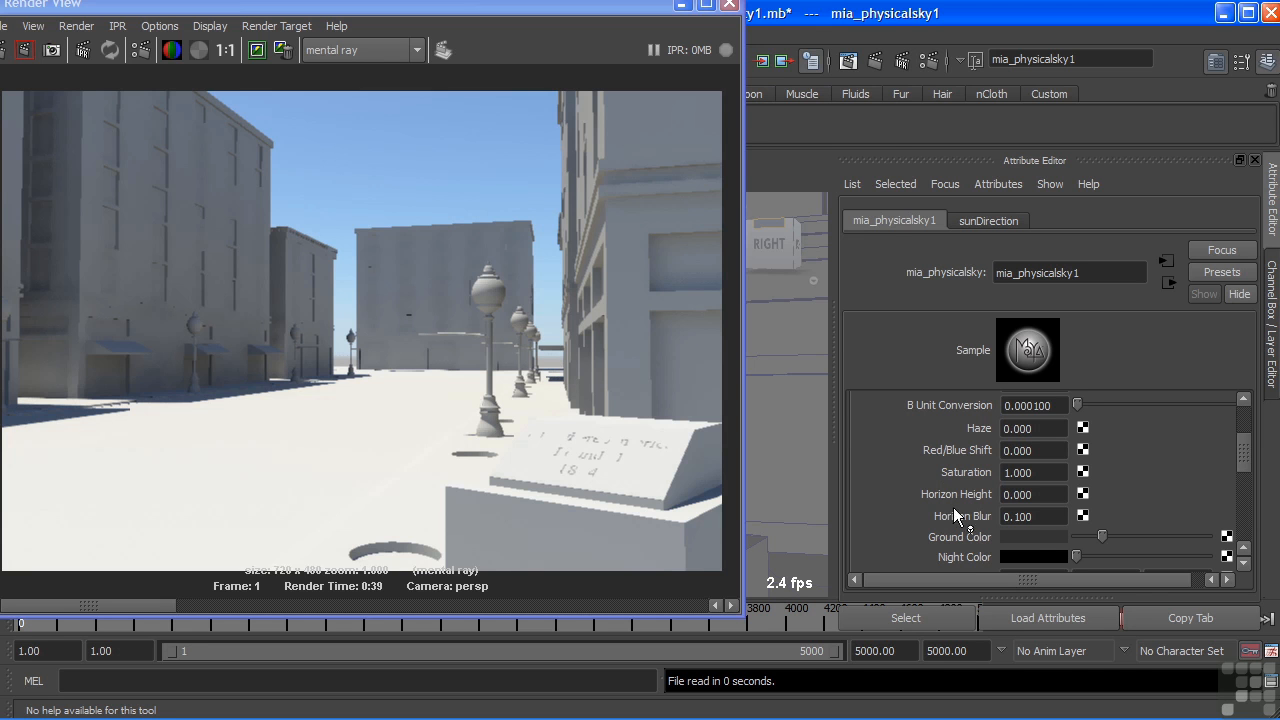
{"action": "mouse_move", "coordinate": [1087, 487]}
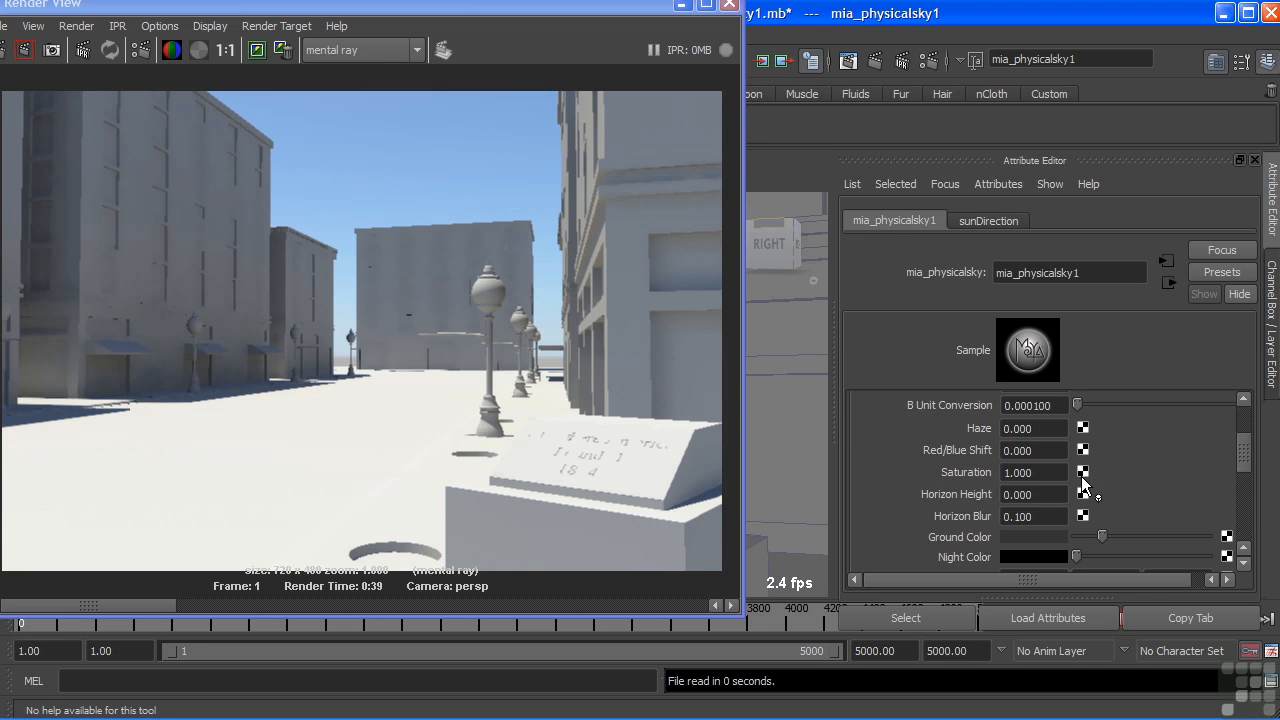
{"action": "mouse_move", "coordinate": [1215, 455]}
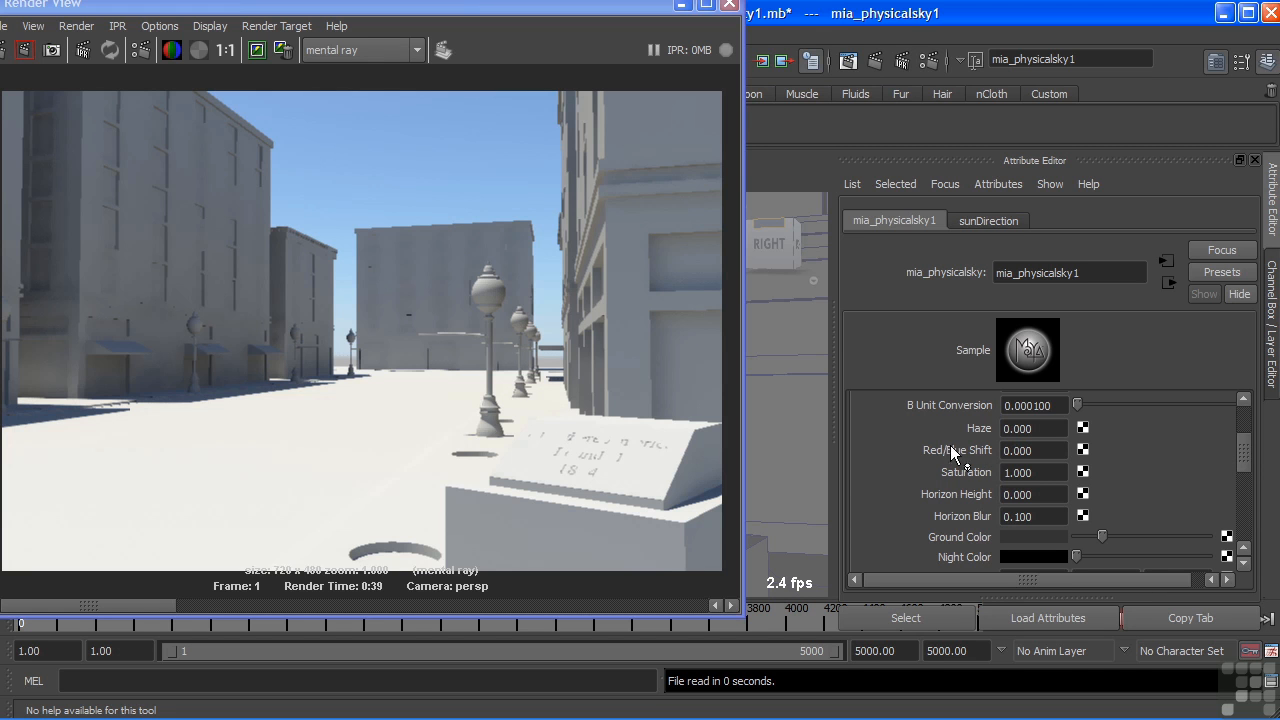
{"action": "mouse_move", "coordinate": [985, 468]}
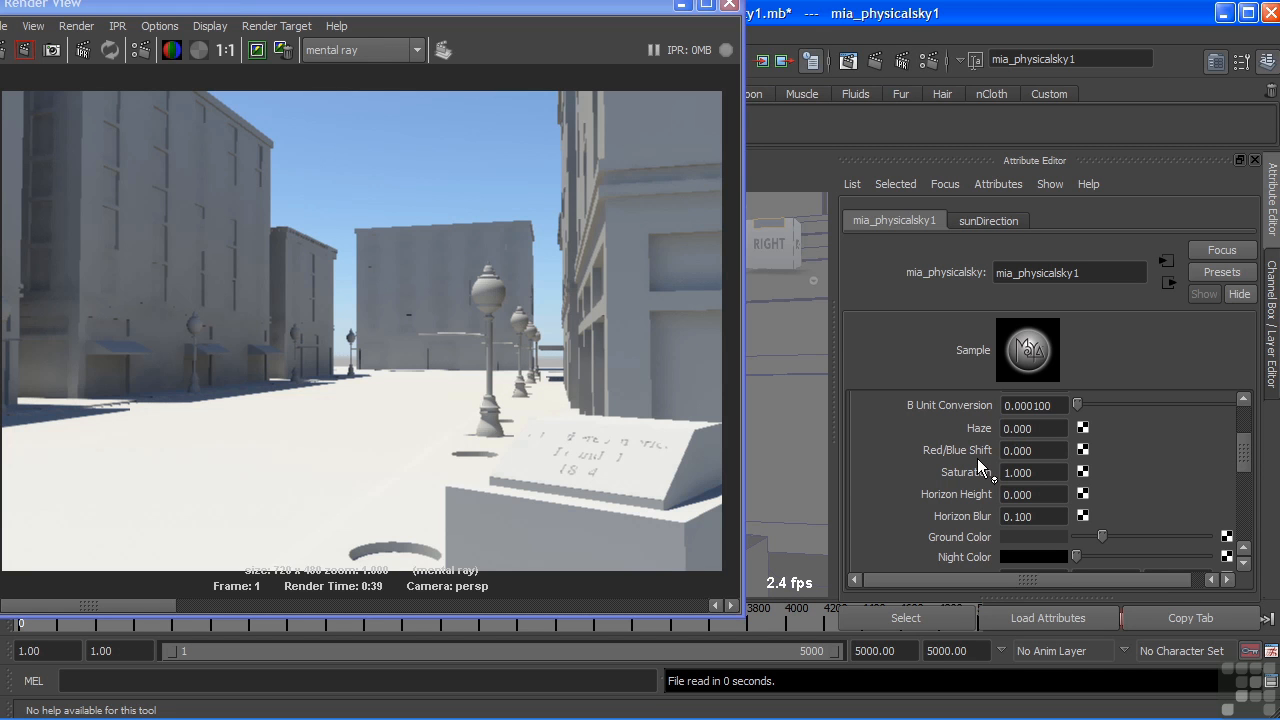
- Scroll the physical sky attributes down to the Sun Direction and Sun Disk settings
{"action": "scroll", "scroll_direction": "down", "scroll_amount": 3}
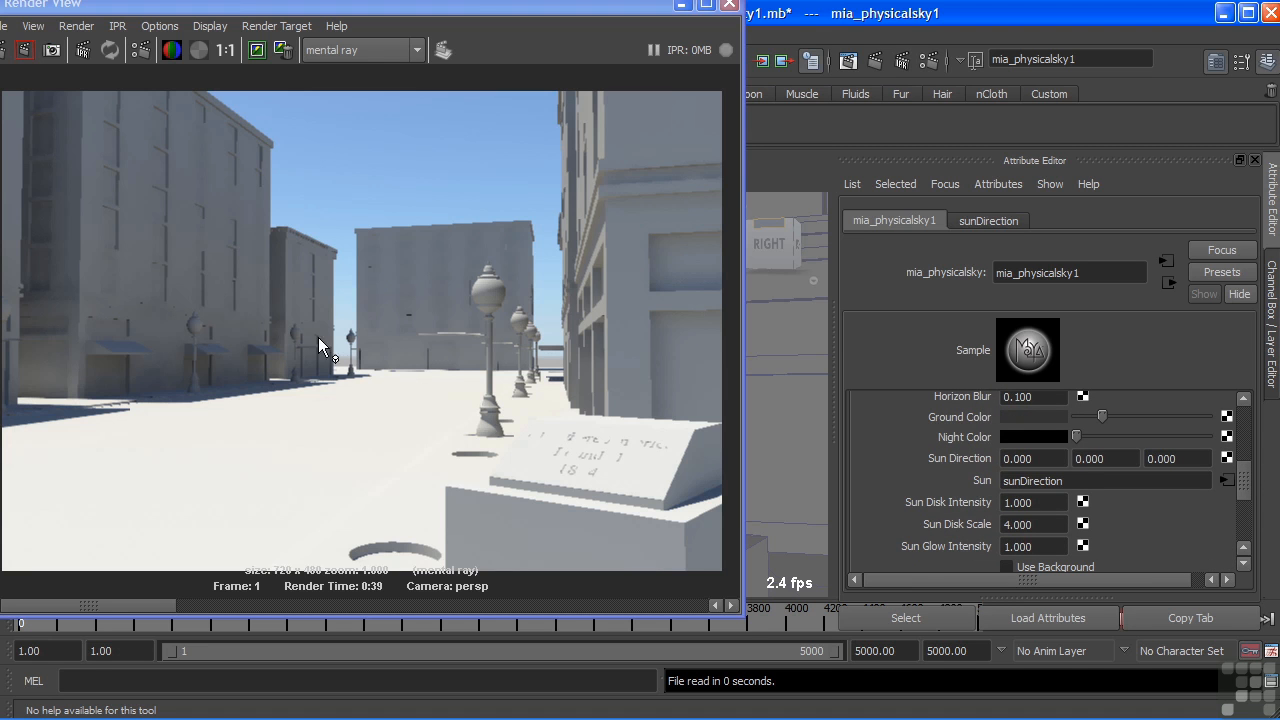
{"action": "mouse_move", "coordinate": [488, 372]}
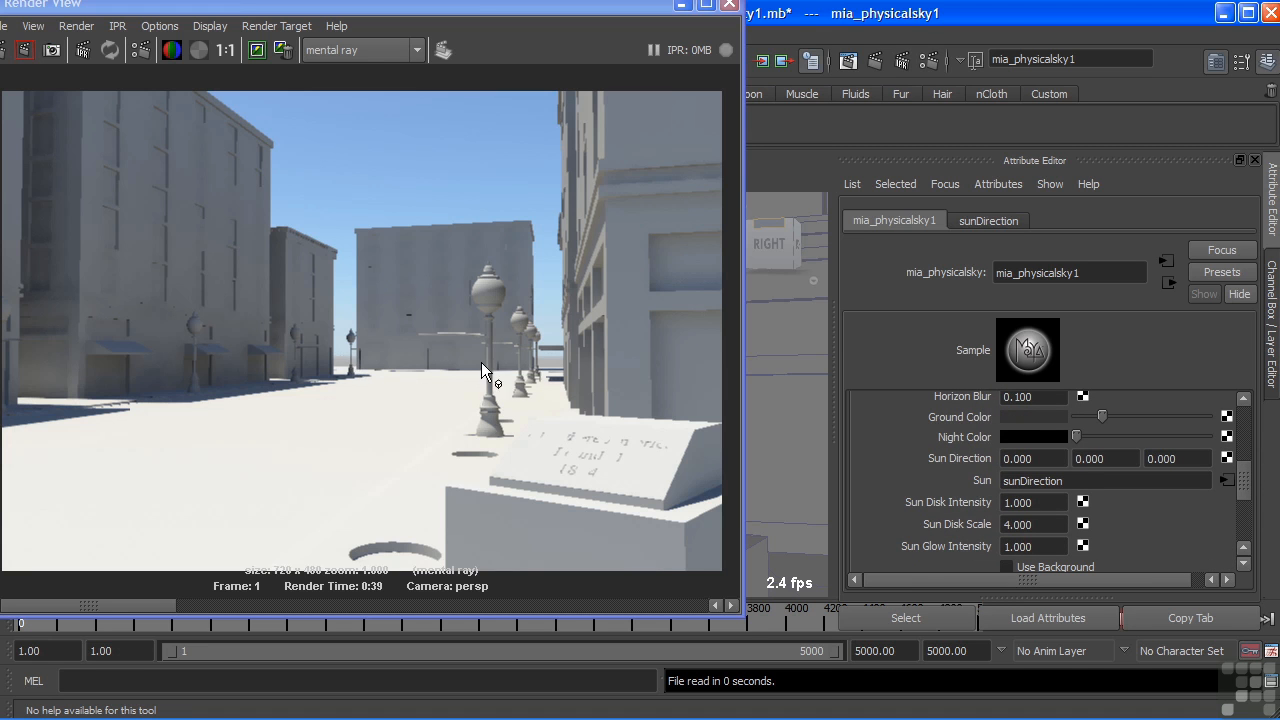
{"action": "mouse_move", "coordinate": [558, 370]}
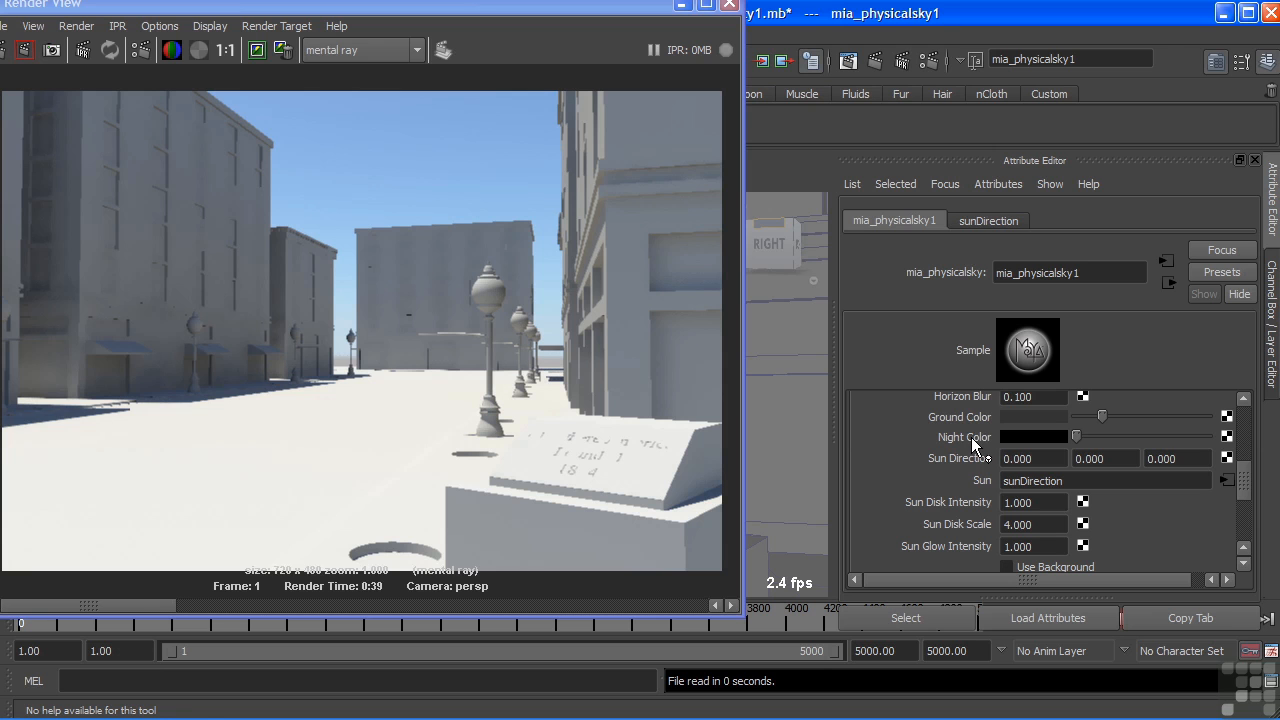
{"action": "mouse_move", "coordinate": [1010, 448]}
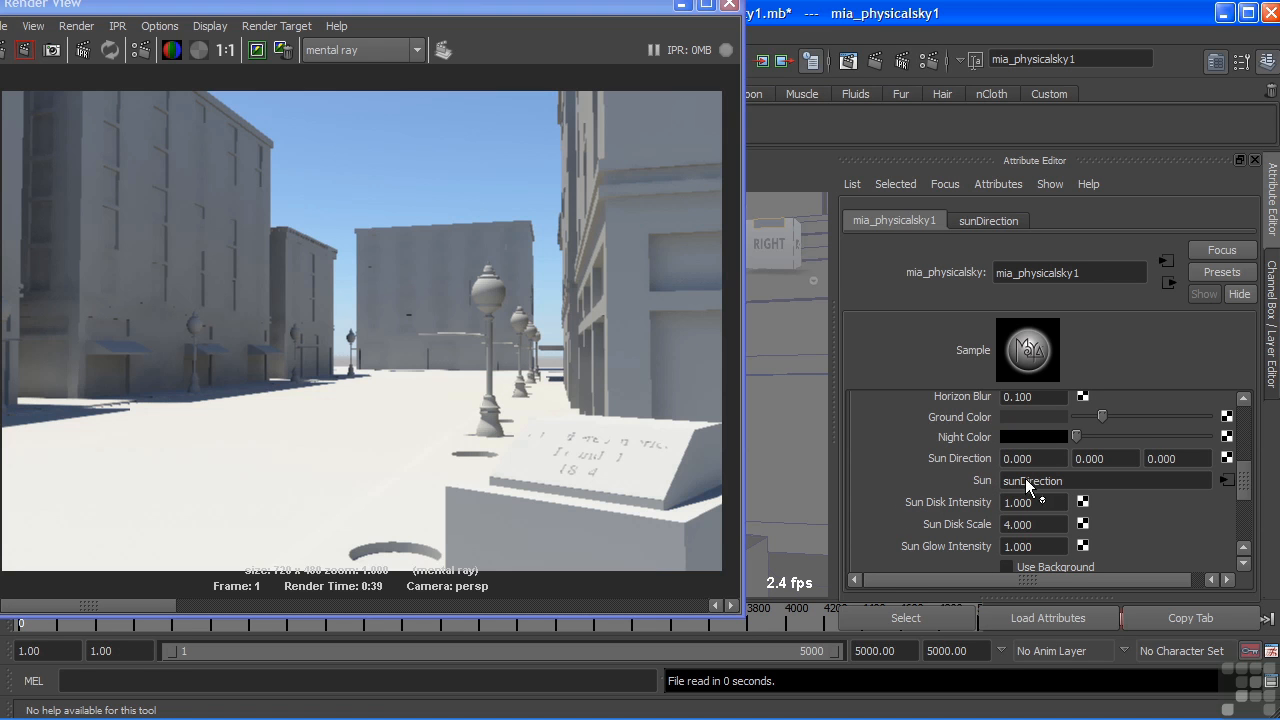
{"action": "mouse_move", "coordinate": [1010, 485]}
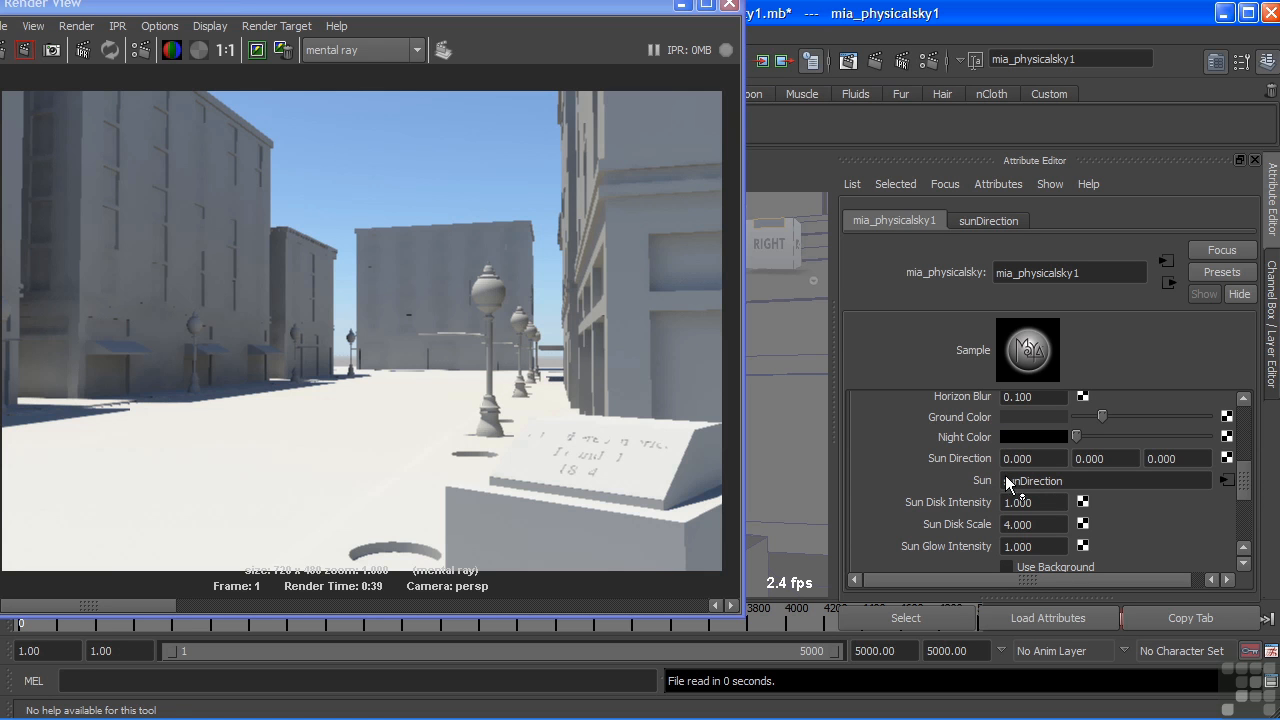
{"action": "mouse_move", "coordinate": [975, 453]}
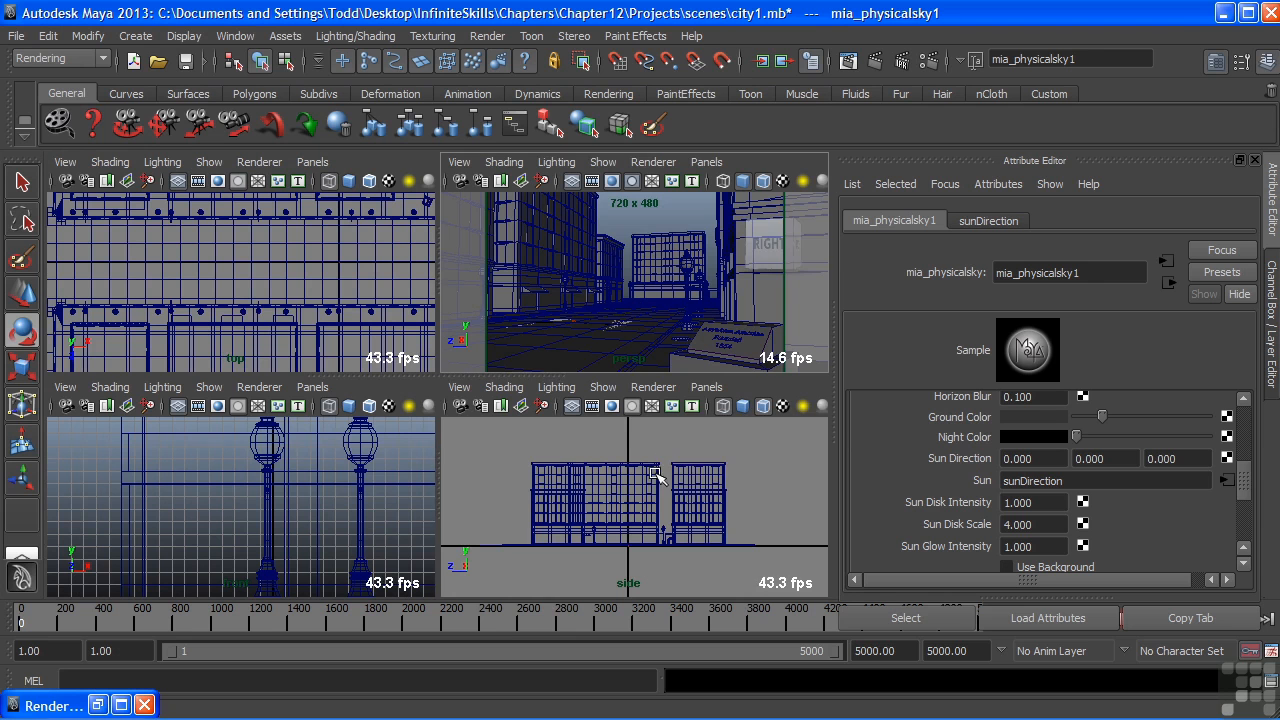
- Switch the view panel to the persp1 camera and adjust the view
{"action": "left_click", "coordinate": [706, 387]}
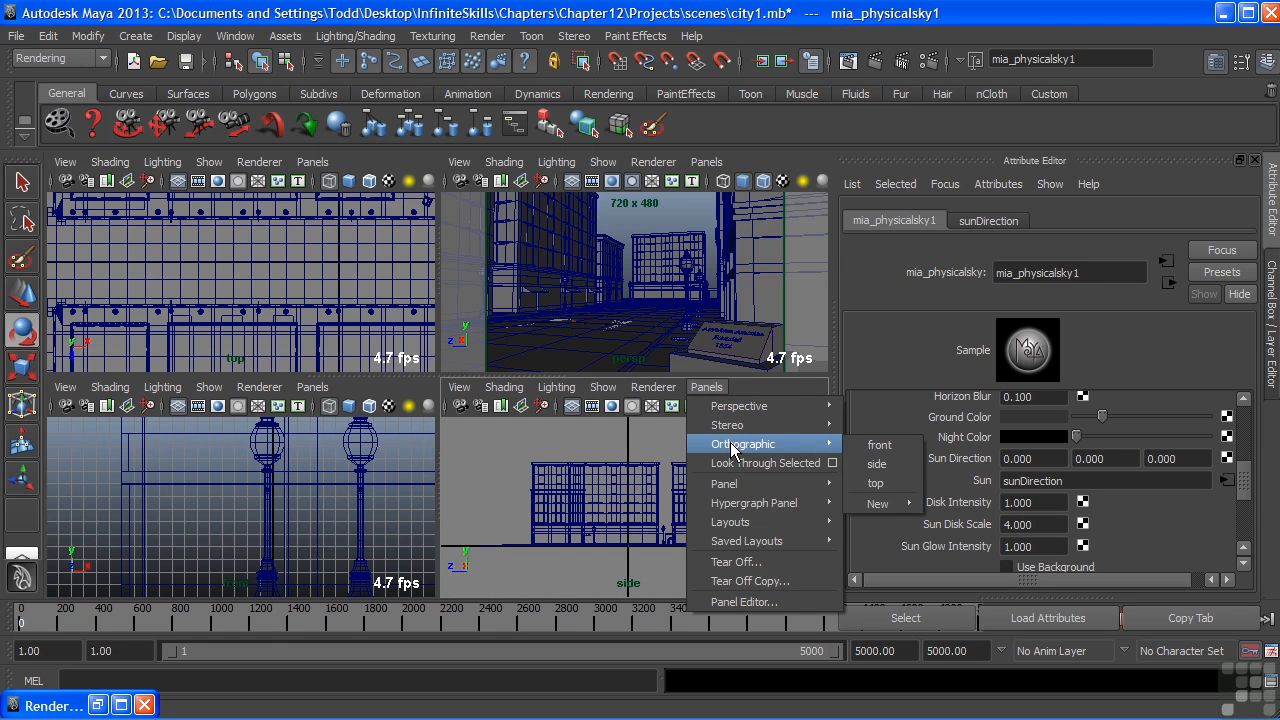
{"action": "mouse_move", "coordinate": [738, 405]}
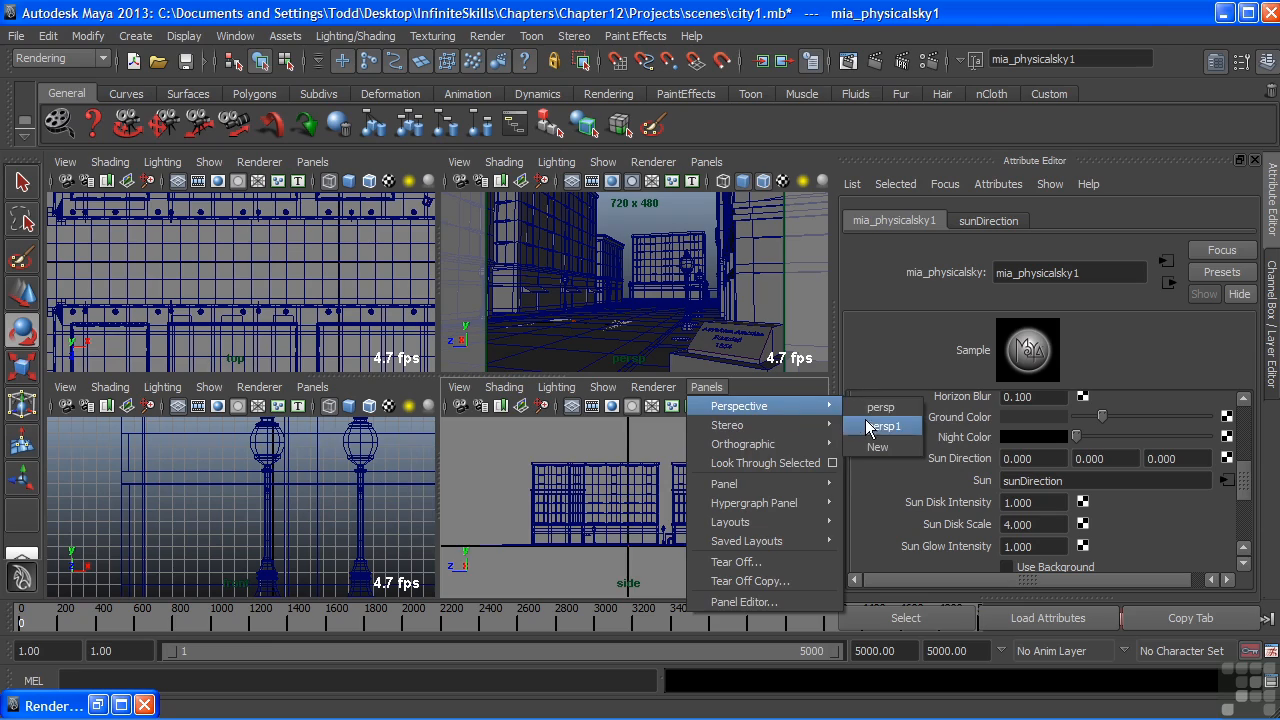
{"action": "left_click", "coordinate": [882, 426]}
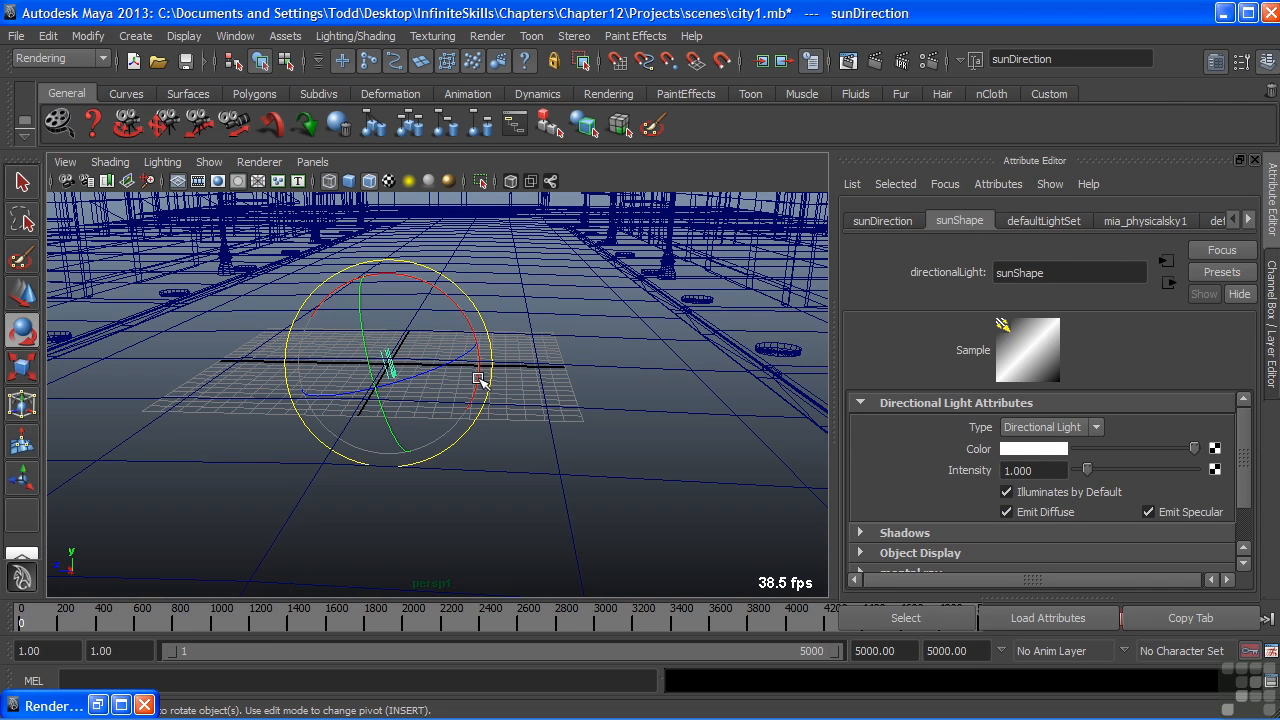
{"action": "mouse_move", "coordinate": [478, 348]}
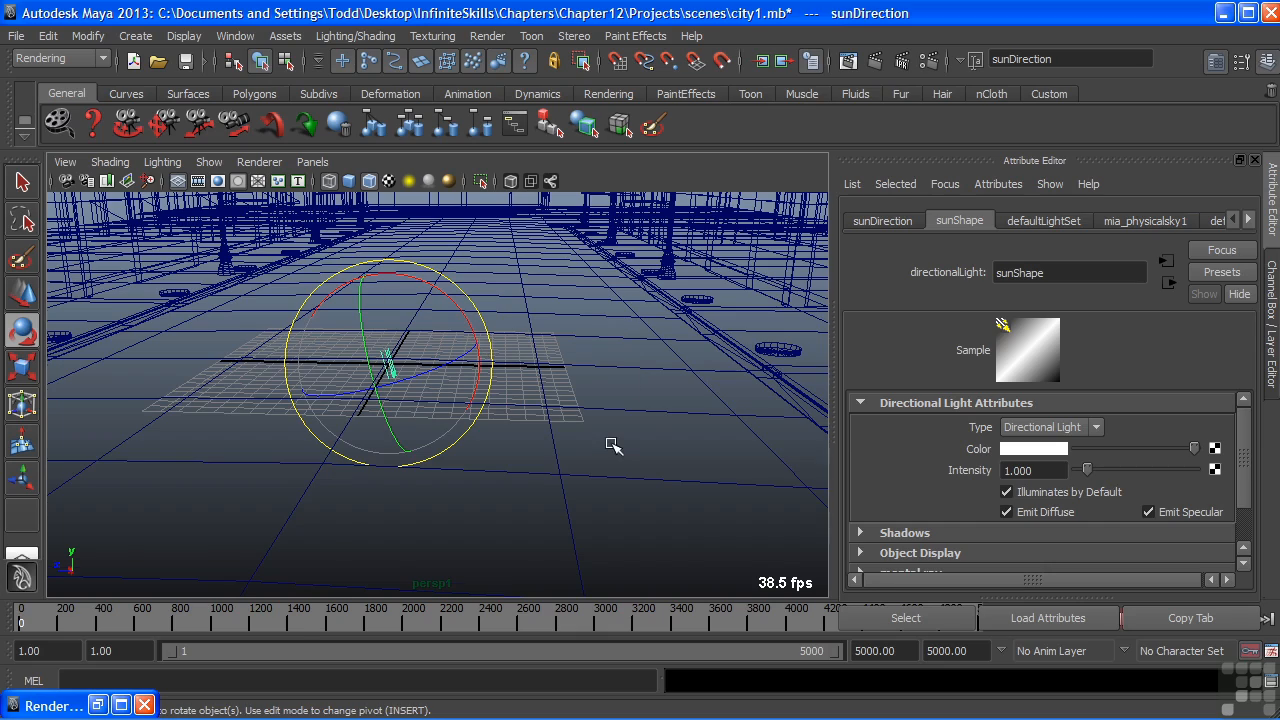
{"action": "left_click_drag", "start_coordinate": [614, 447], "coordinate": [680, 355]}
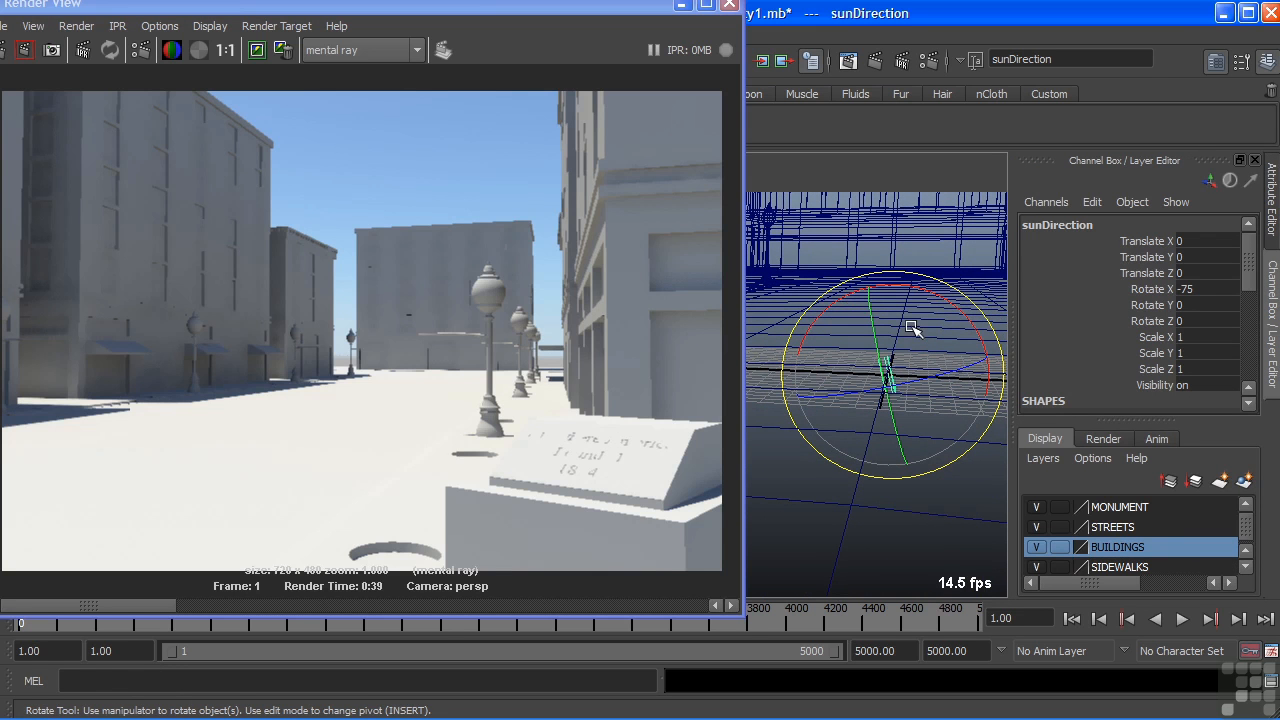
{"action": "mouse_move", "coordinate": [908, 290]}
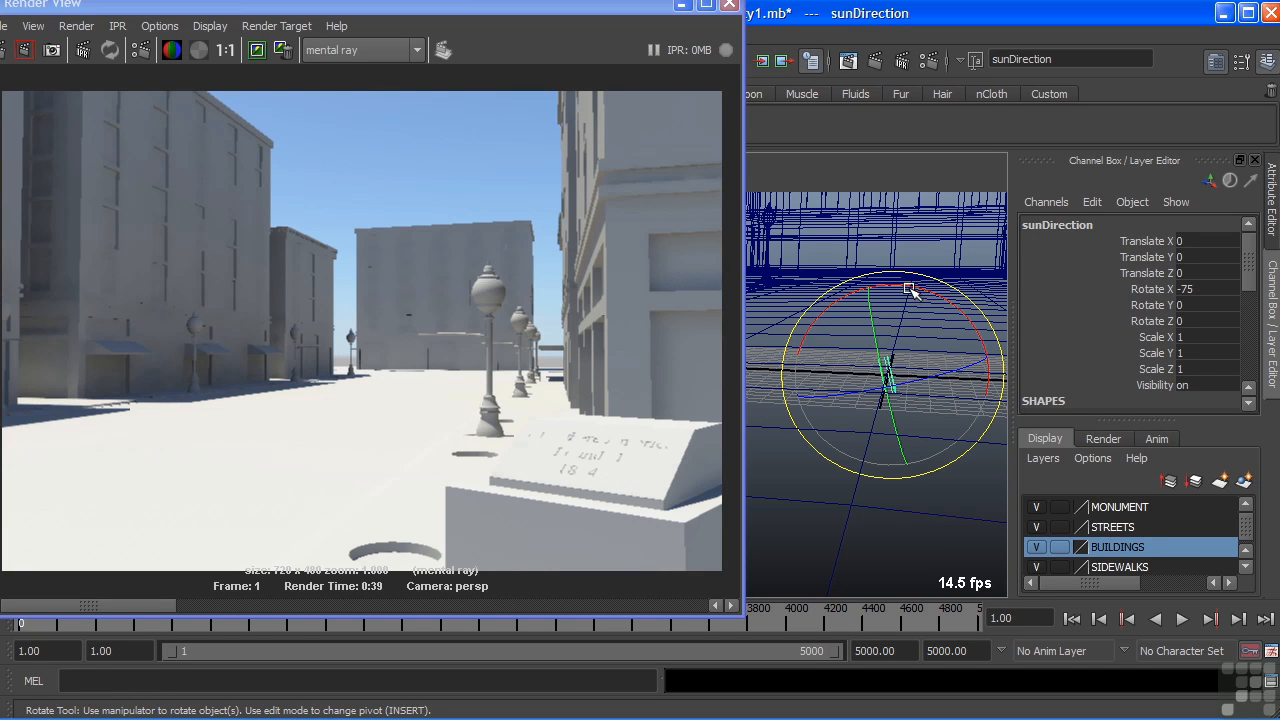
{"action": "mouse_move", "coordinate": [923, 296]}
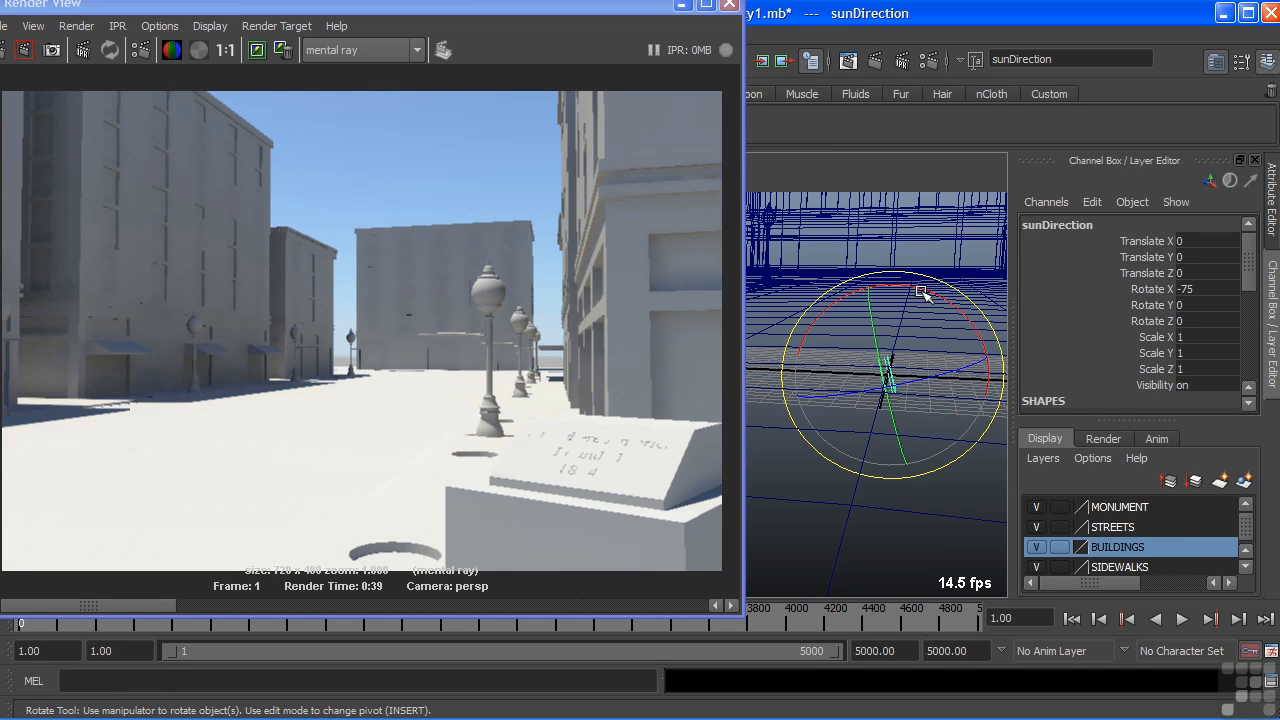
{"action": "mouse_move", "coordinate": [933, 303]}
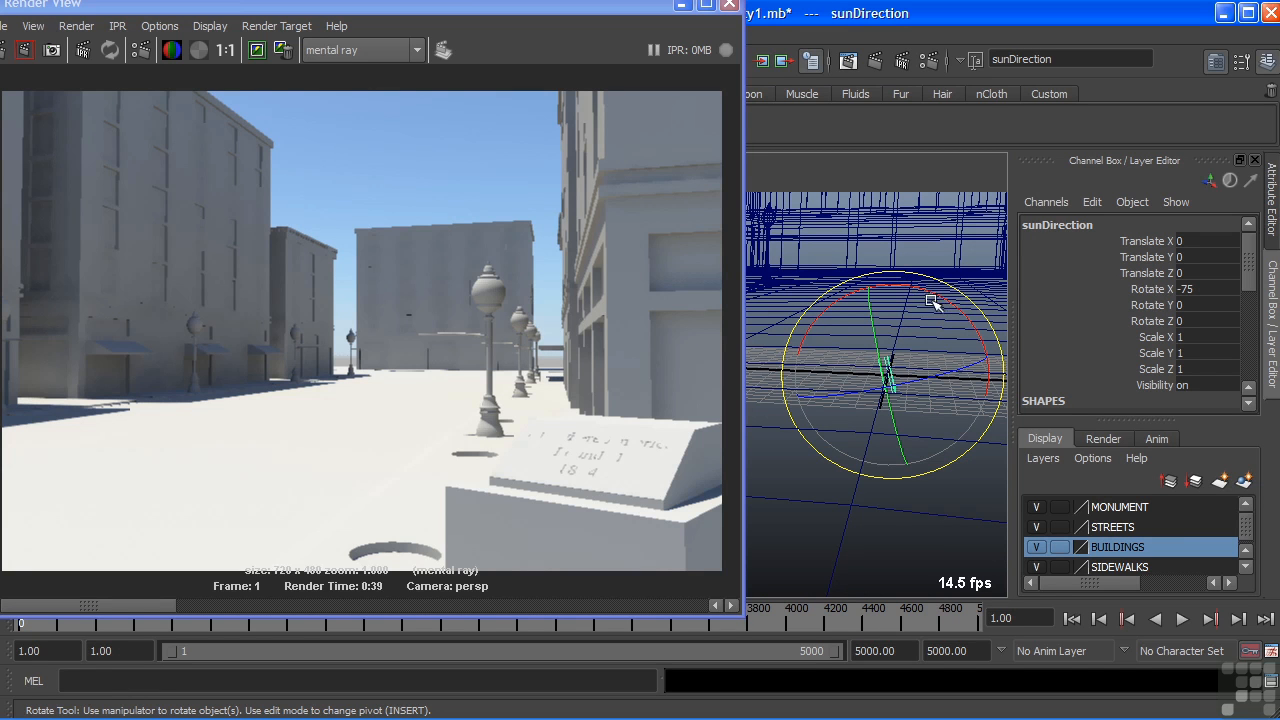
{"action": "mouse_move", "coordinate": [923, 298]}
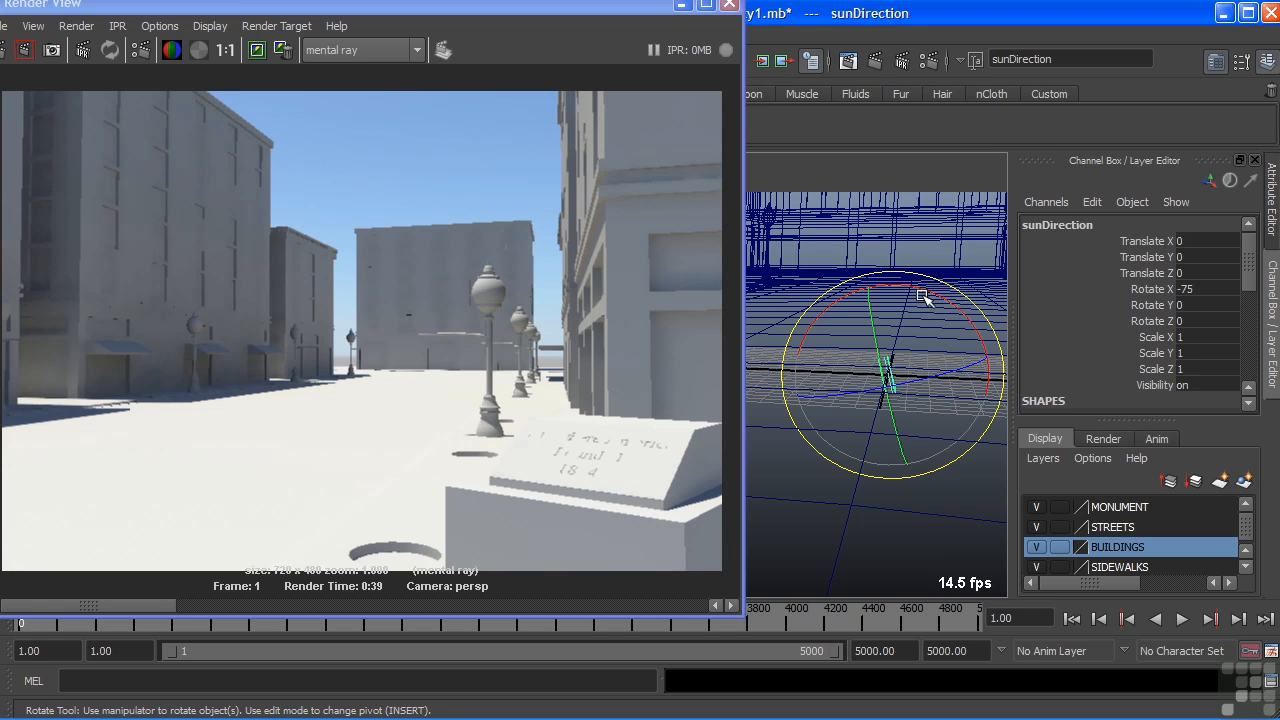
- Rotate sunDirection on X toward the horizon, to about -11.657
{"action": "left_click_drag", "start_coordinate": [924, 298], "coordinate": [845, 293]}
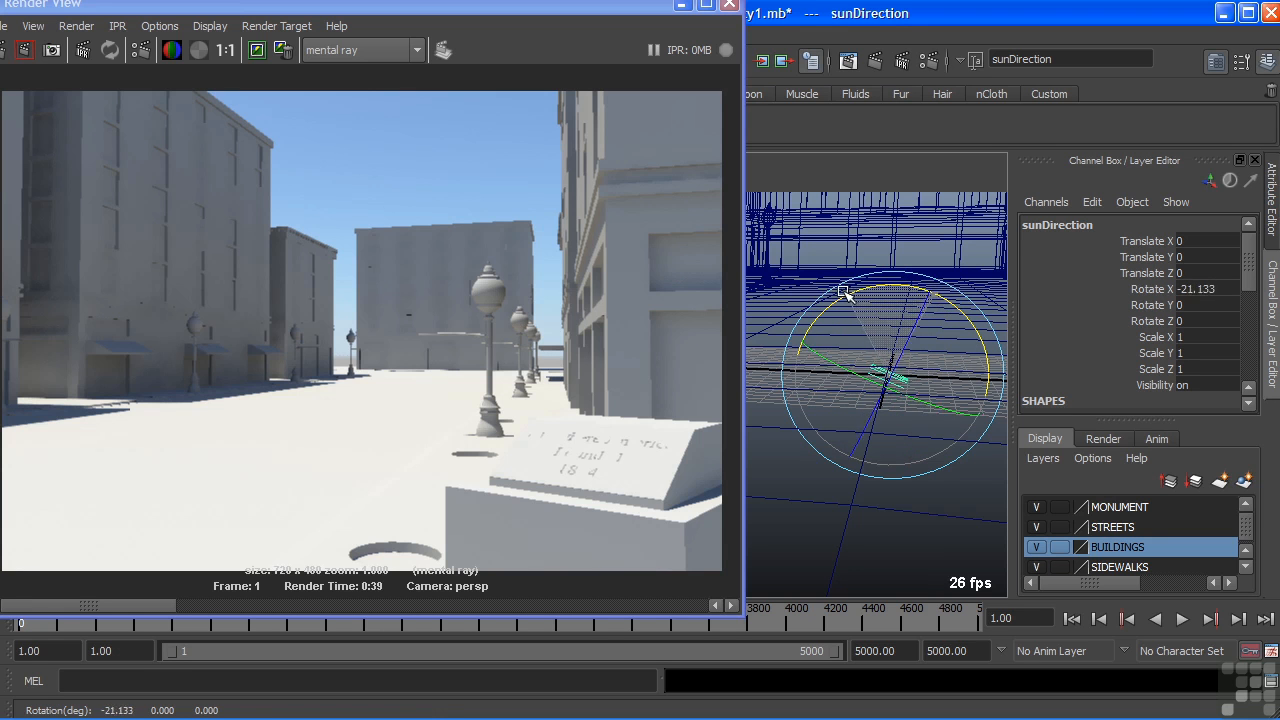
{"action": "left_click_drag", "start_coordinate": [845, 293], "coordinate": [875, 378]}
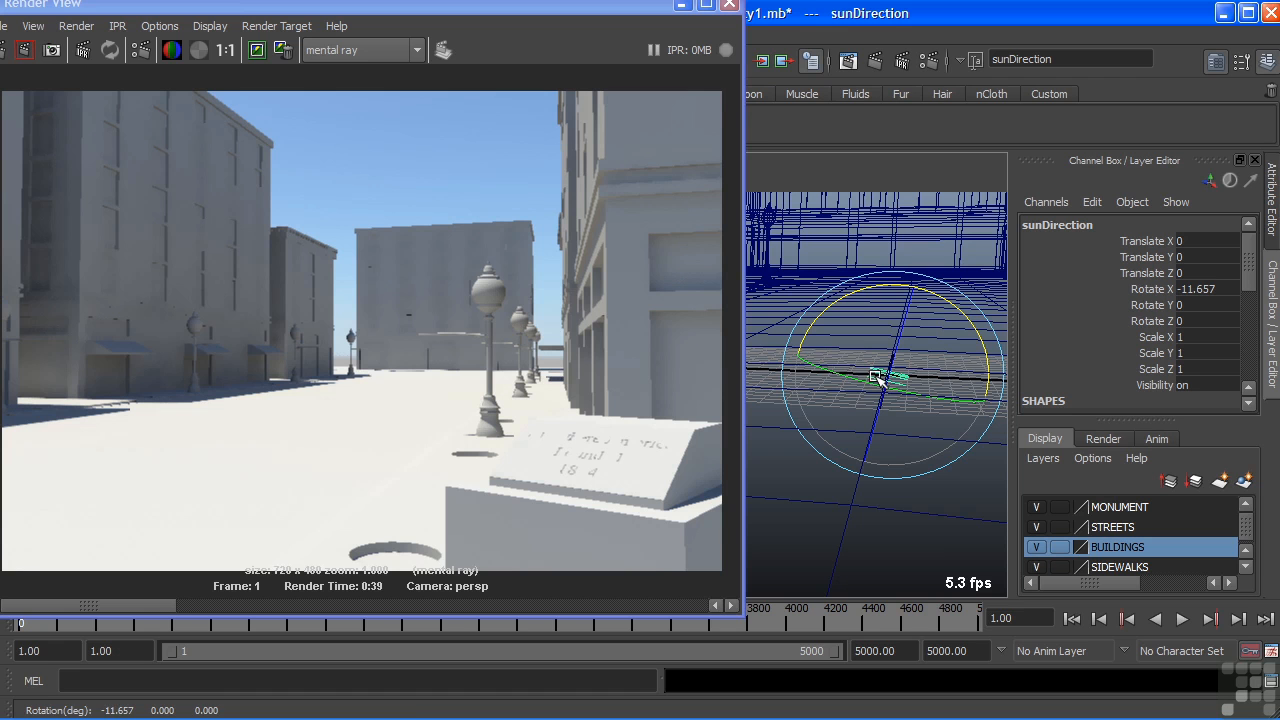
{"action": "mouse_move", "coordinate": [375, 345]}
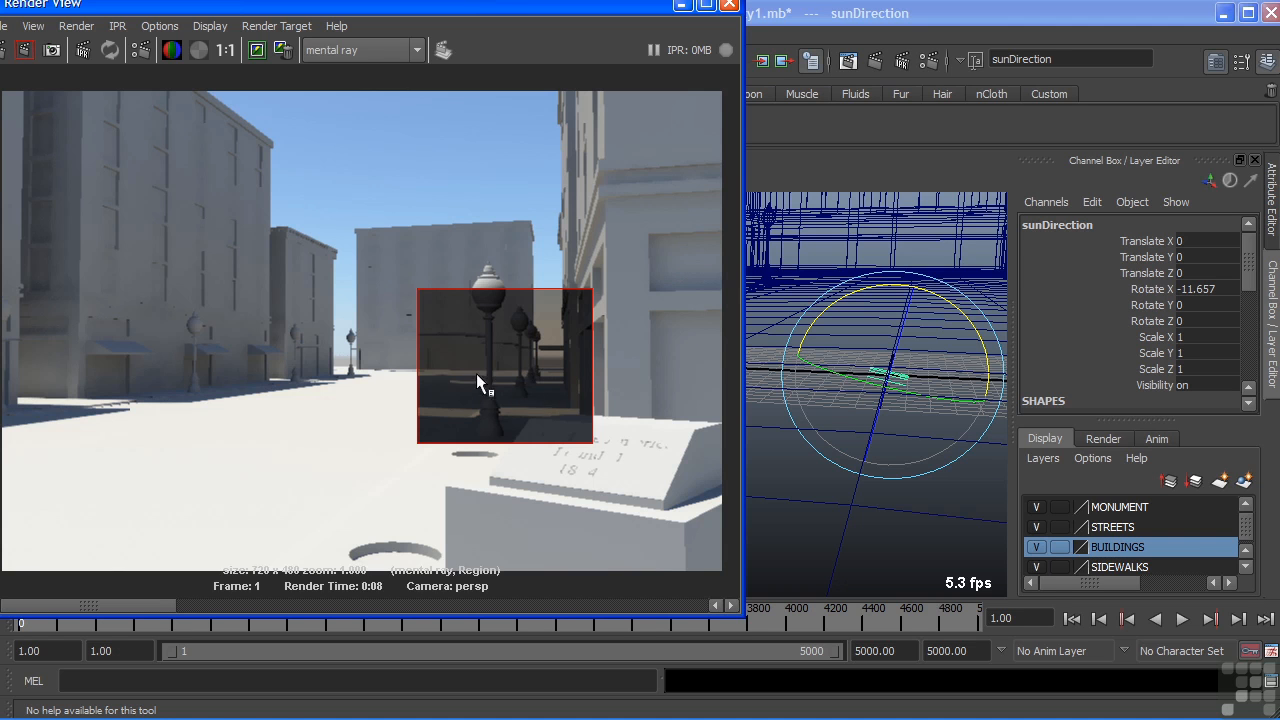
{"action": "mouse_move", "coordinate": [258, 188]}
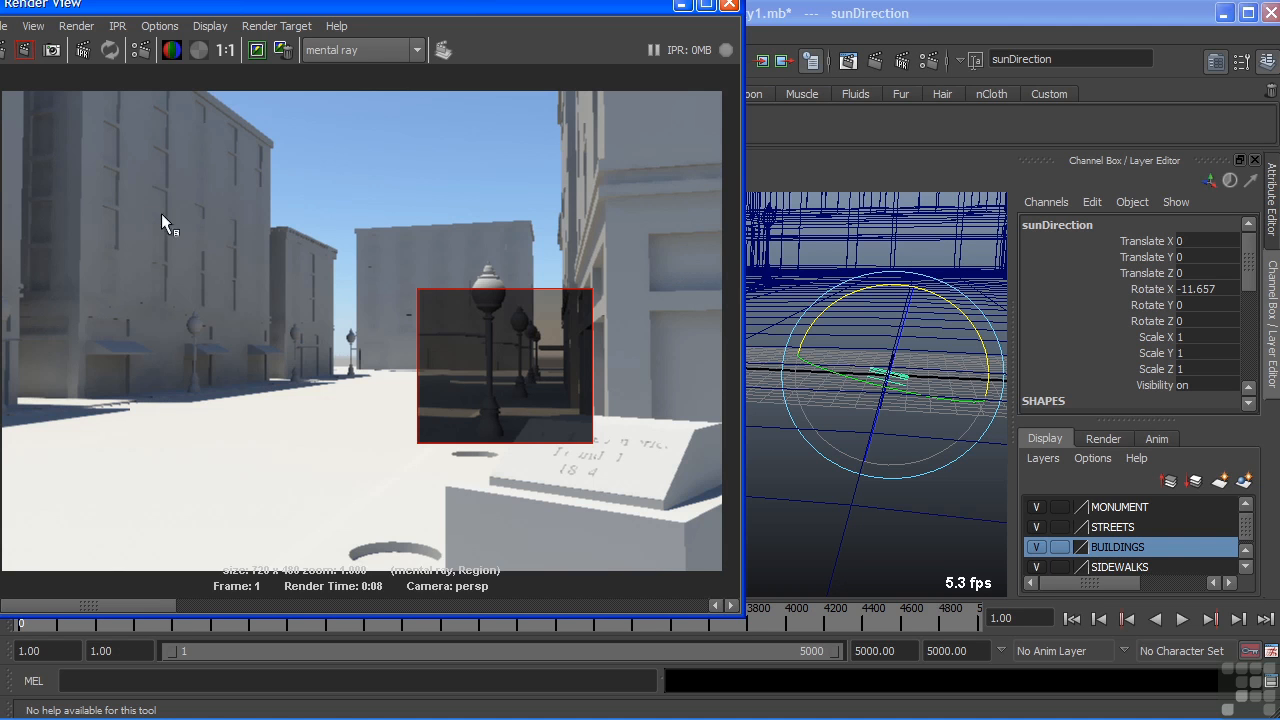
{"action": "mouse_move", "coordinate": [553, 350]}
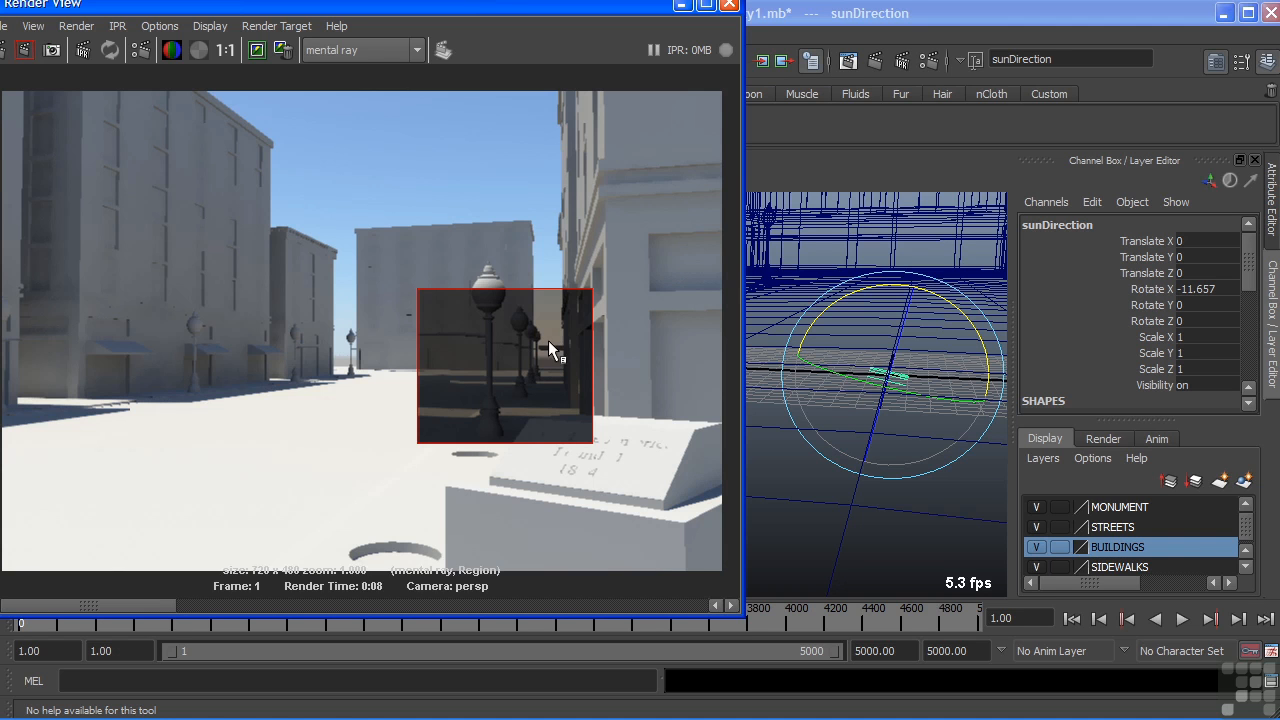
{"action": "mouse_move", "coordinate": [555, 340]}
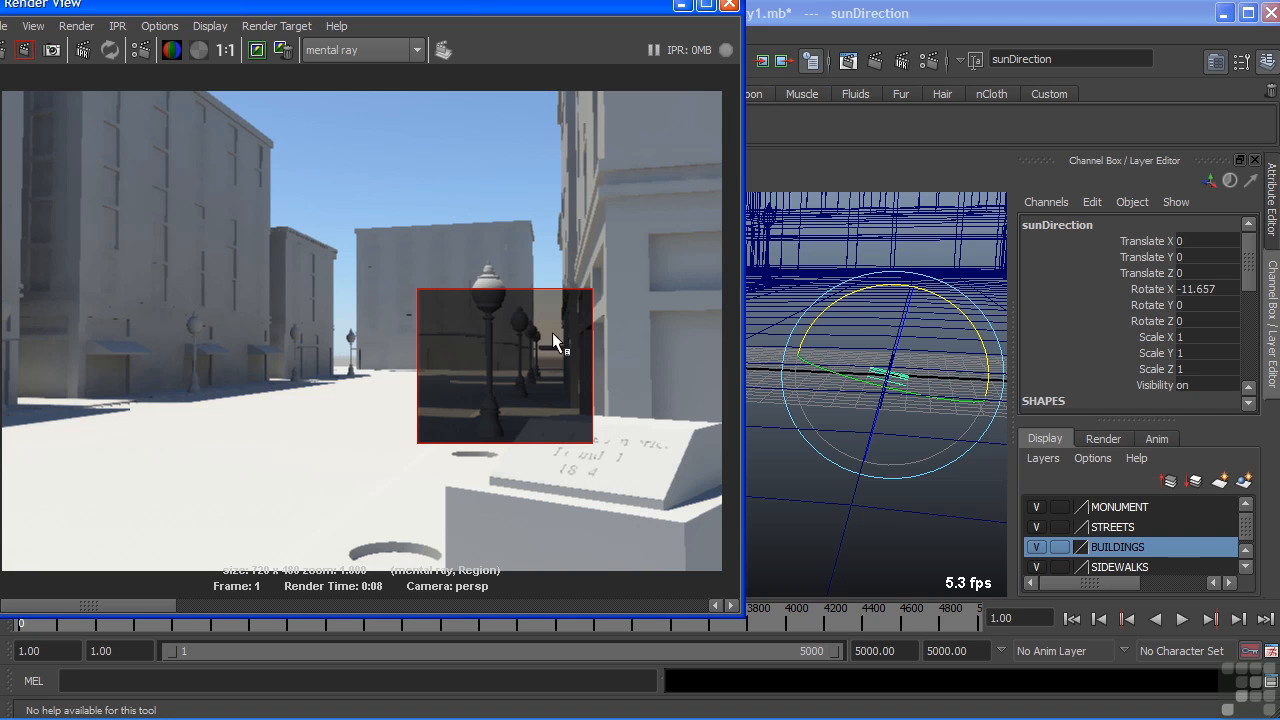
{"action": "mouse_move", "coordinate": [558, 325]}
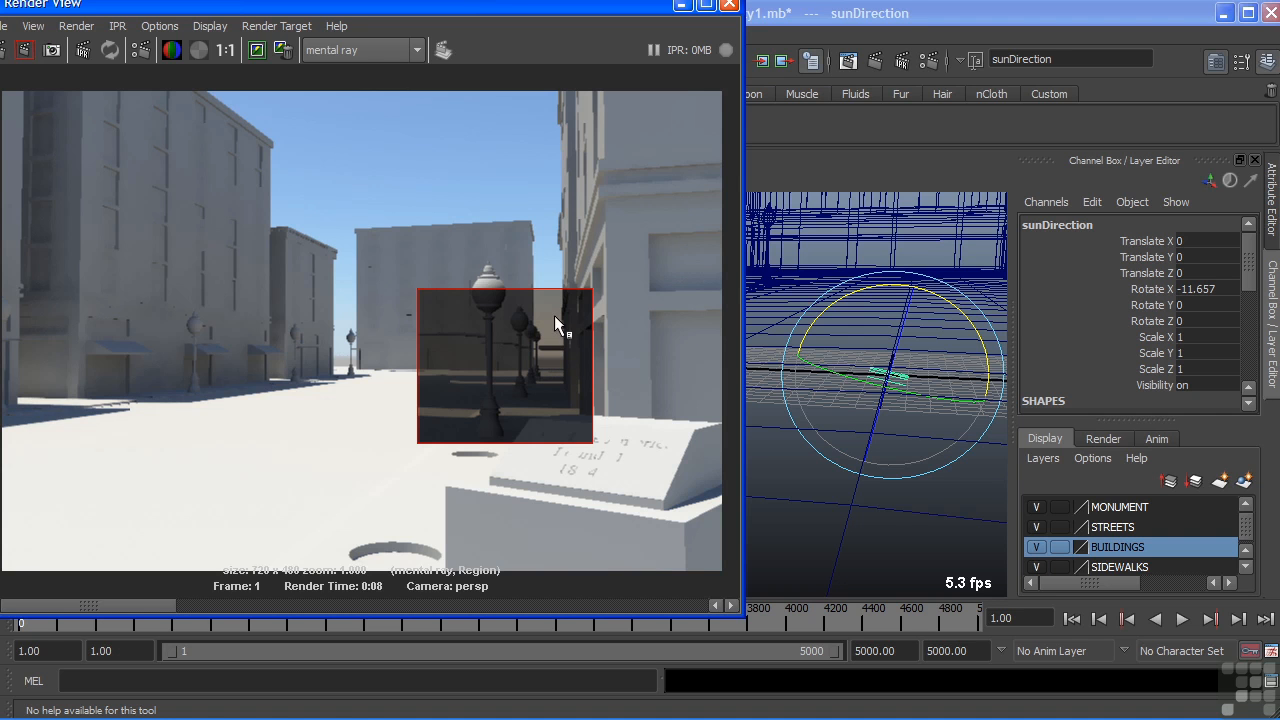
{"action": "mouse_move", "coordinate": [485, 323]}
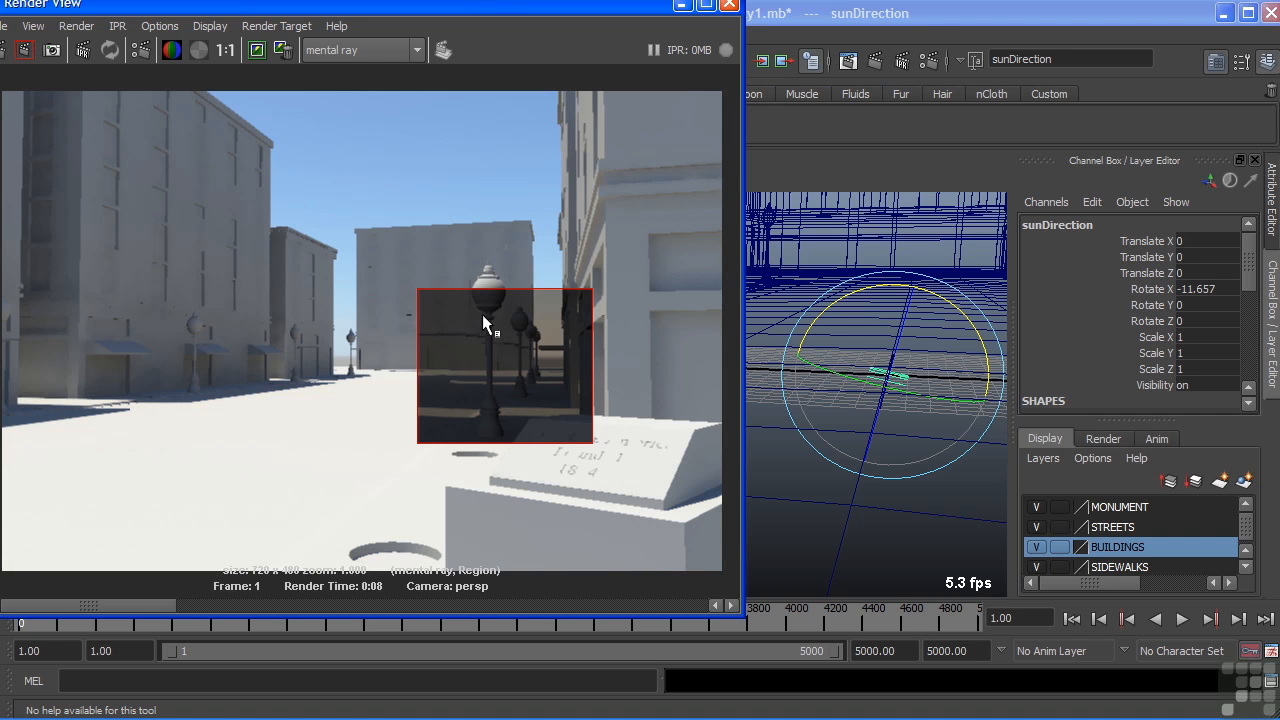
{"action": "mouse_move", "coordinate": [515, 340]}
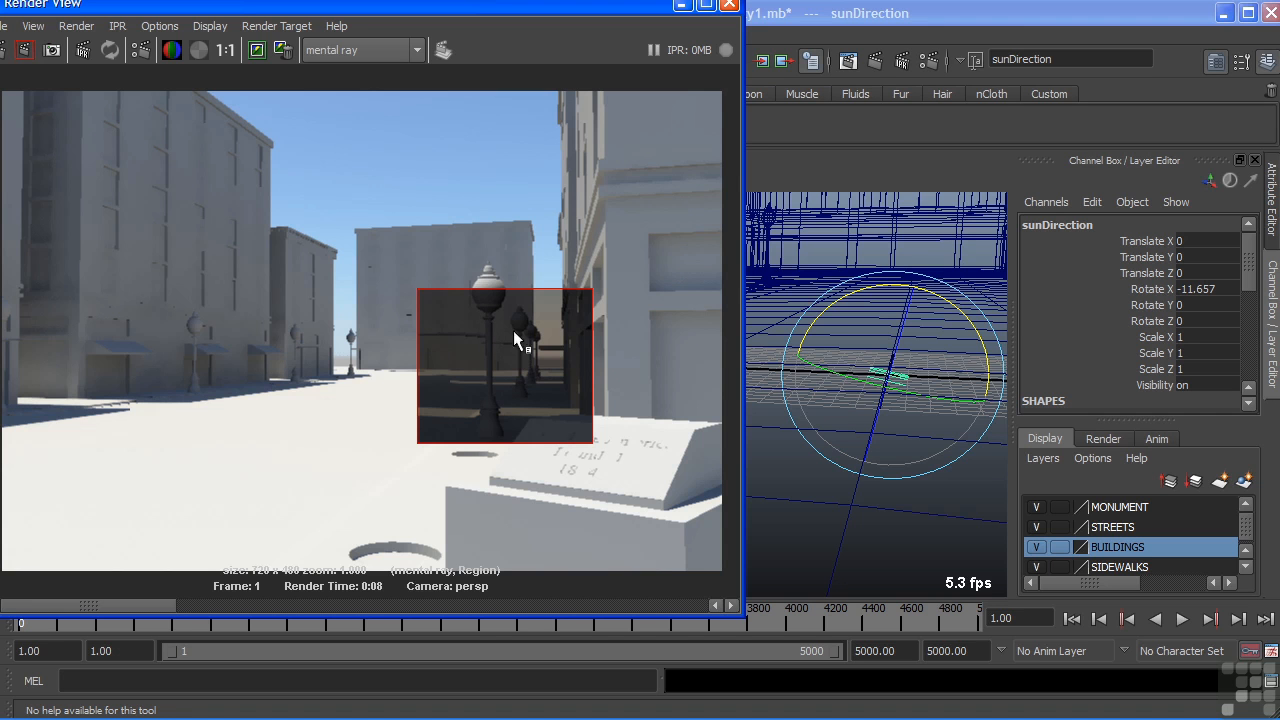
- Swing sunDirection to Rotate X -140.495 and re-render the lamp-post region
{"action": "left_click_drag", "start_coordinate": [880, 375], "coordinate": [895, 293]}
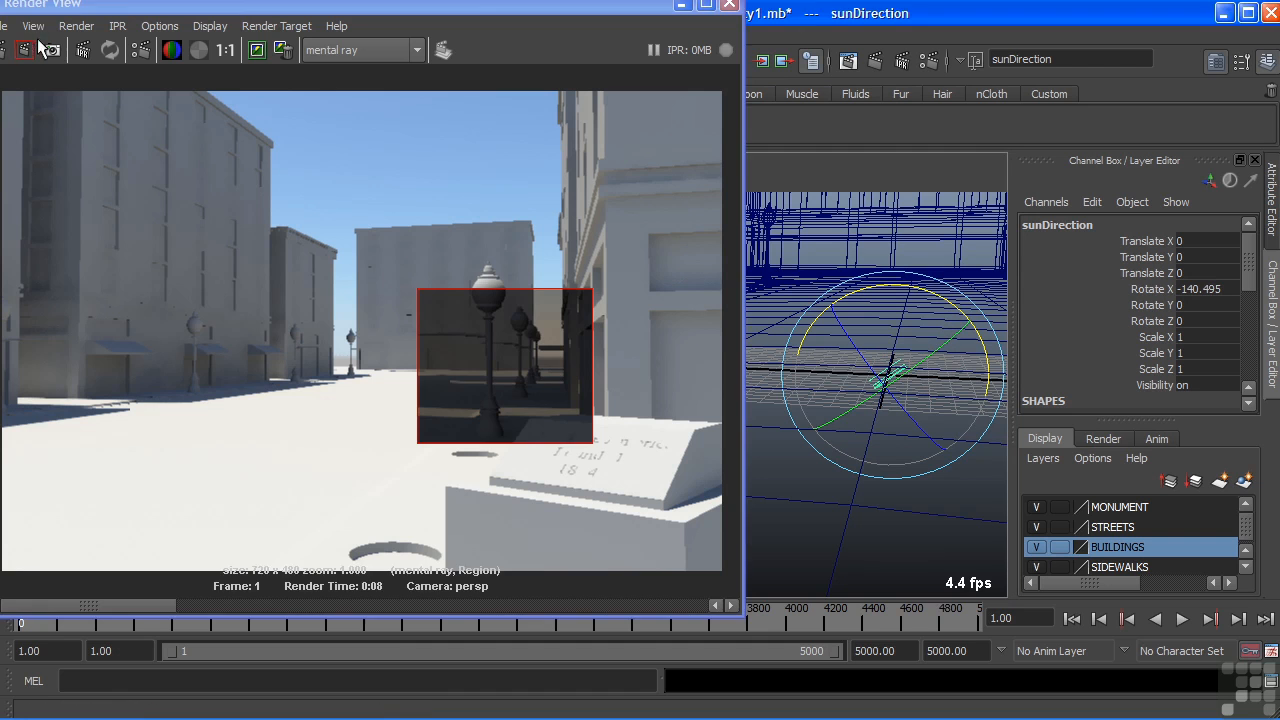
{"action": "left_click", "coordinate": [51, 50]}
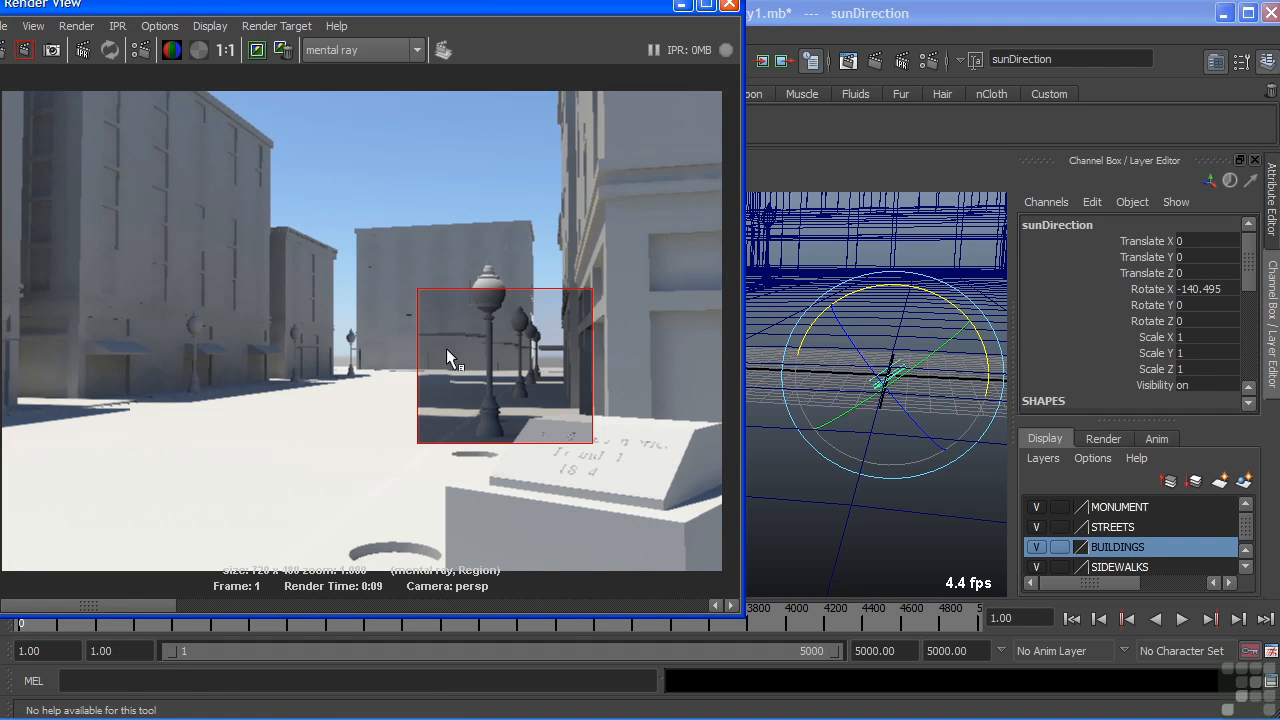
{"action": "mouse_move", "coordinate": [318, 402]}
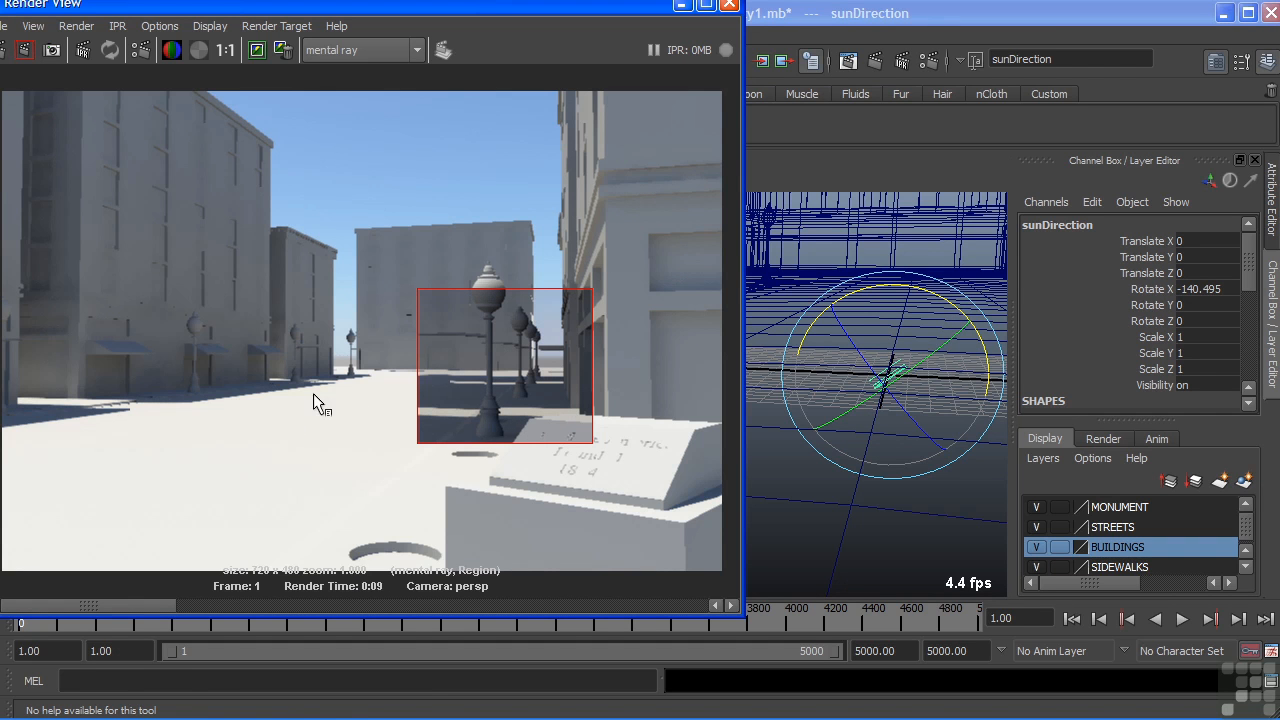
{"action": "mouse_move", "coordinate": [365, 350]}
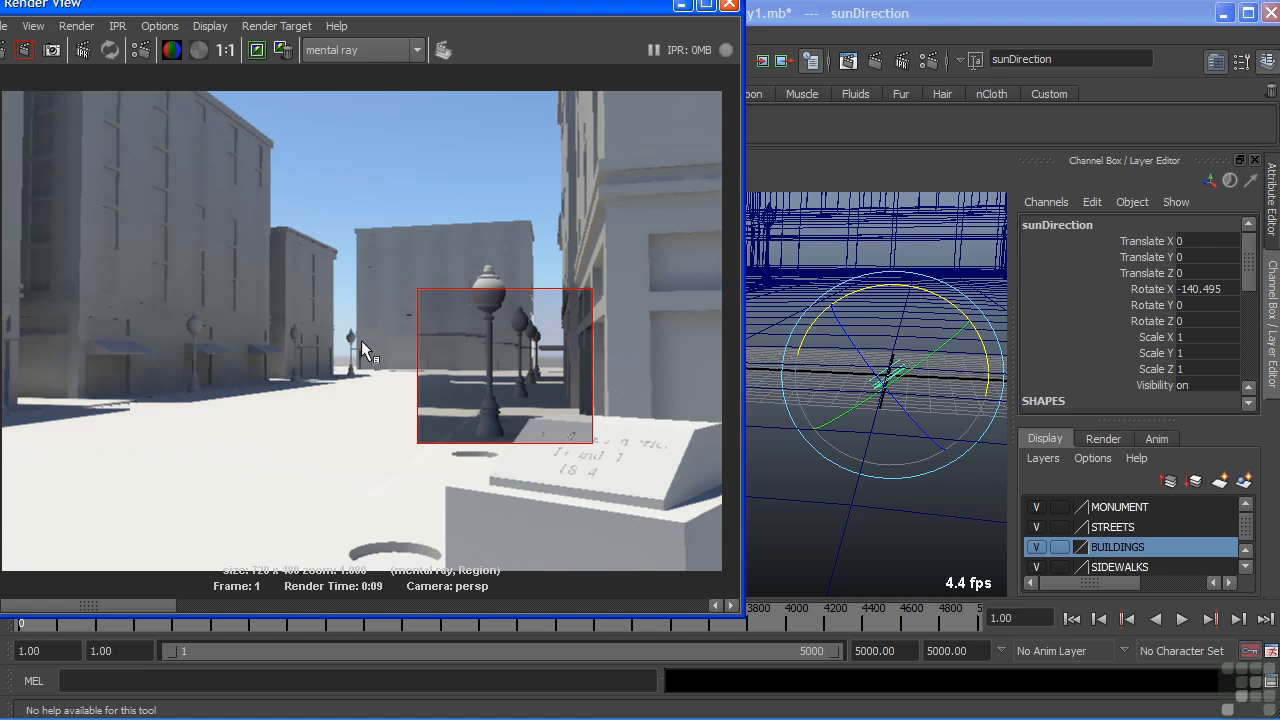
{"action": "mouse_move", "coordinate": [820, 358]}
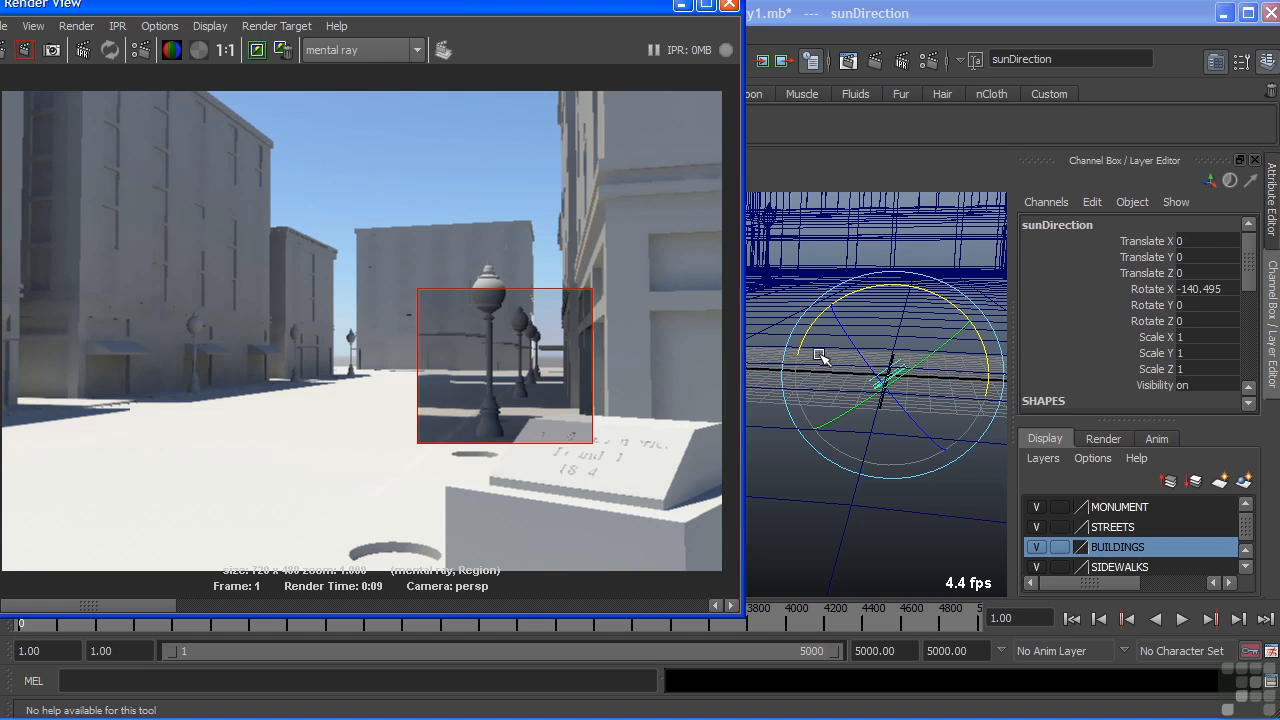
- Angle sunDirection to roughly -133, -29, -27 to change shadow direction
{"action": "left_click_drag", "start_coordinate": [820, 358], "coordinate": [890, 375]}
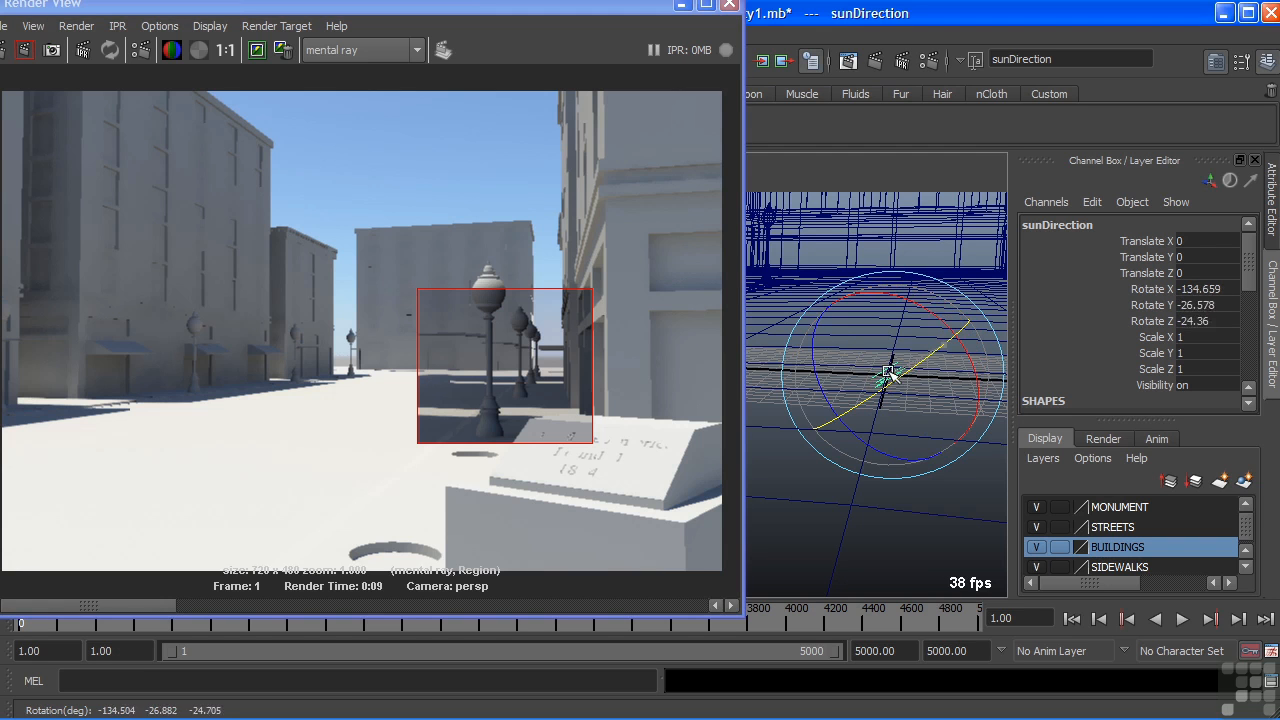
{"action": "left_click_drag", "start_coordinate": [890, 375], "coordinate": [880, 370]}
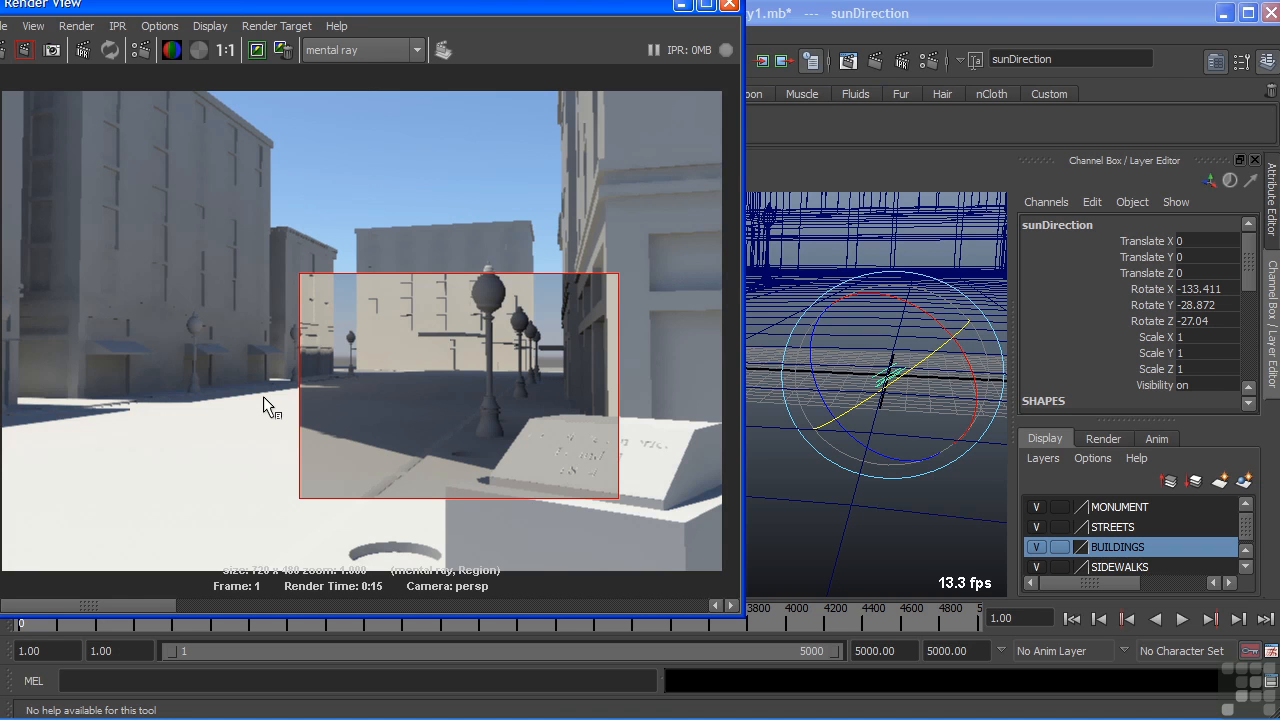
{"action": "mouse_move", "coordinate": [245, 330]}
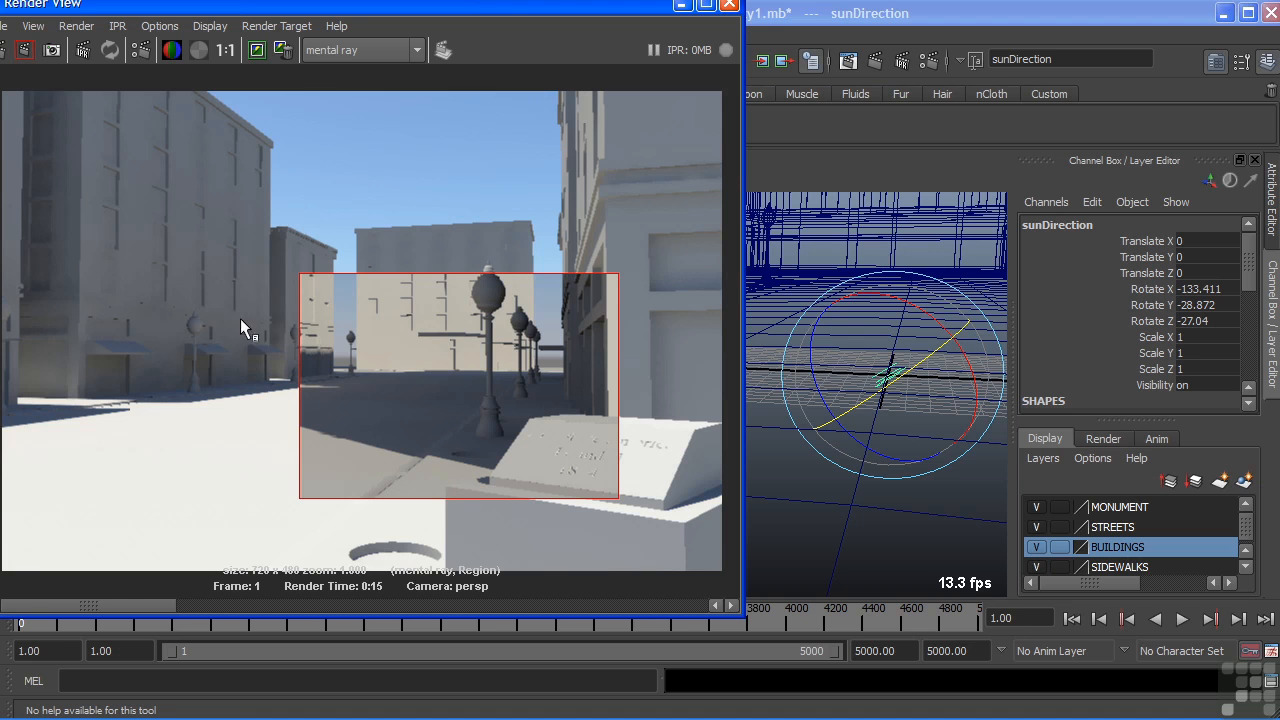
{"action": "mouse_move", "coordinate": [345, 193]}
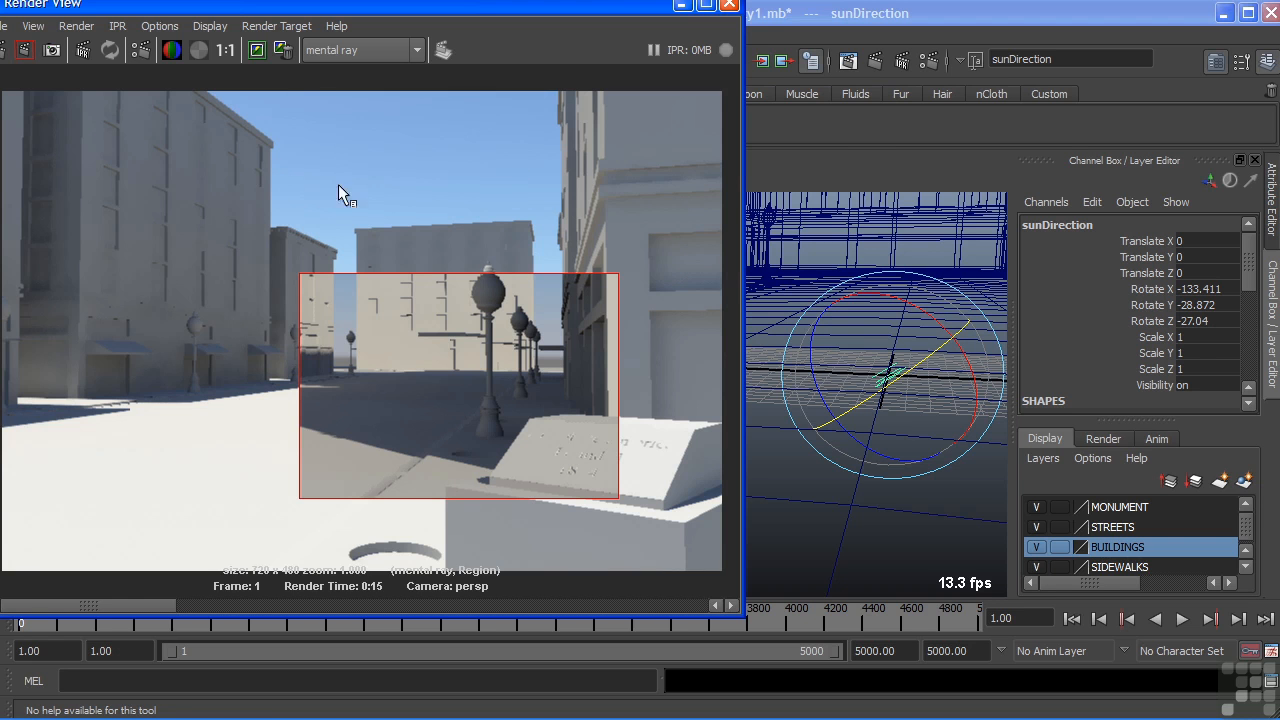
{"action": "mouse_move", "coordinate": [400, 373]}
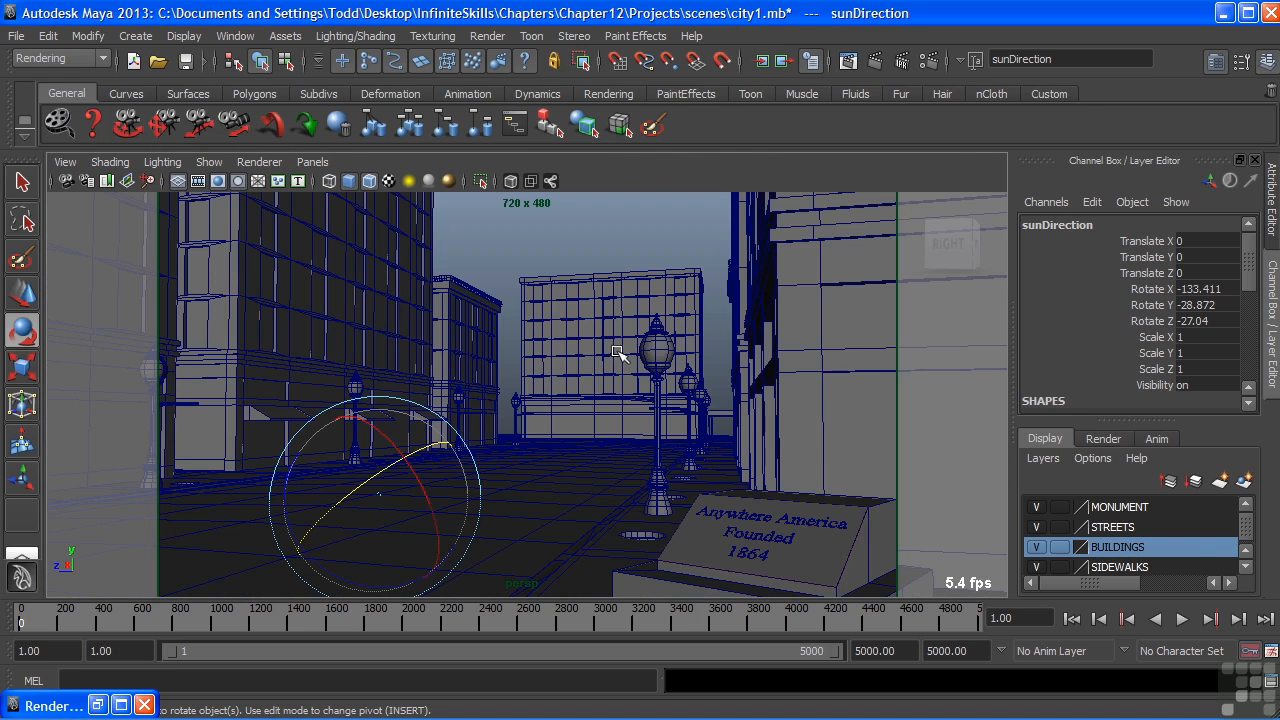
- Show the persp camera's mental ray section: mia_physicalsky1 environment, mia_exposure_simple1 lens shader
{"action": "left_click", "coordinate": [65, 162]}
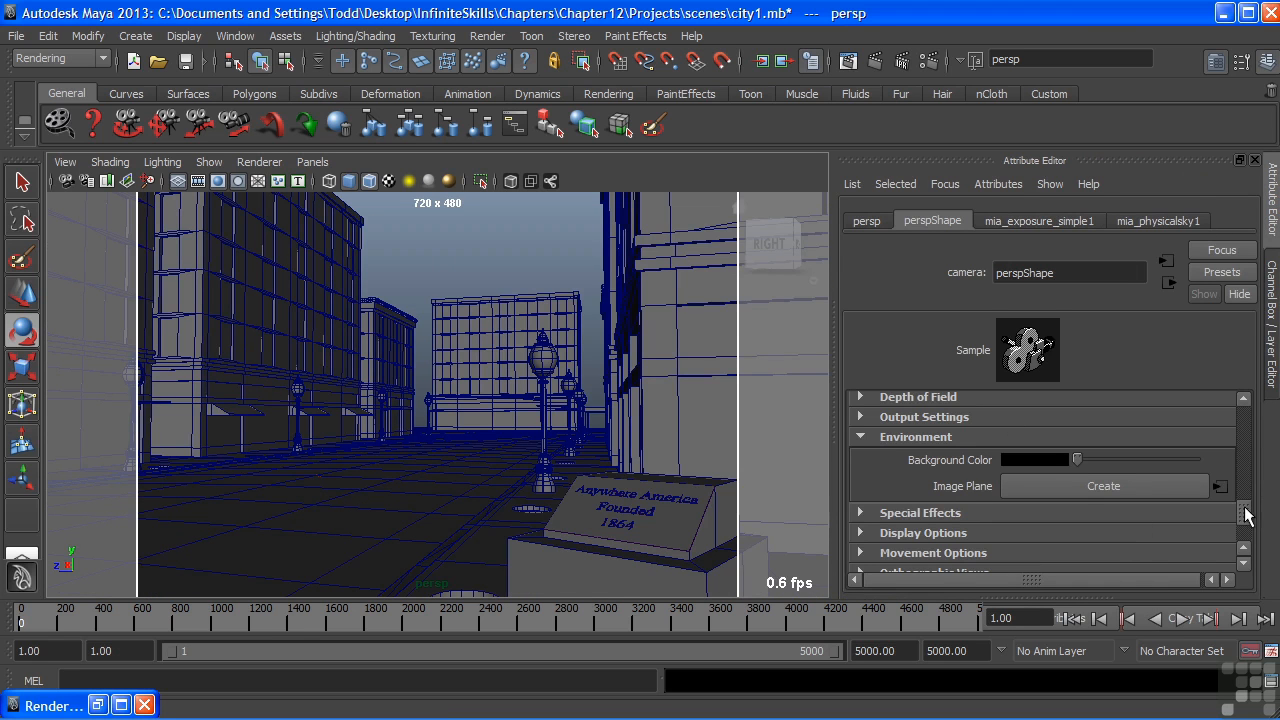
{"action": "scroll", "scroll_direction": "down", "scroll_amount": 3}
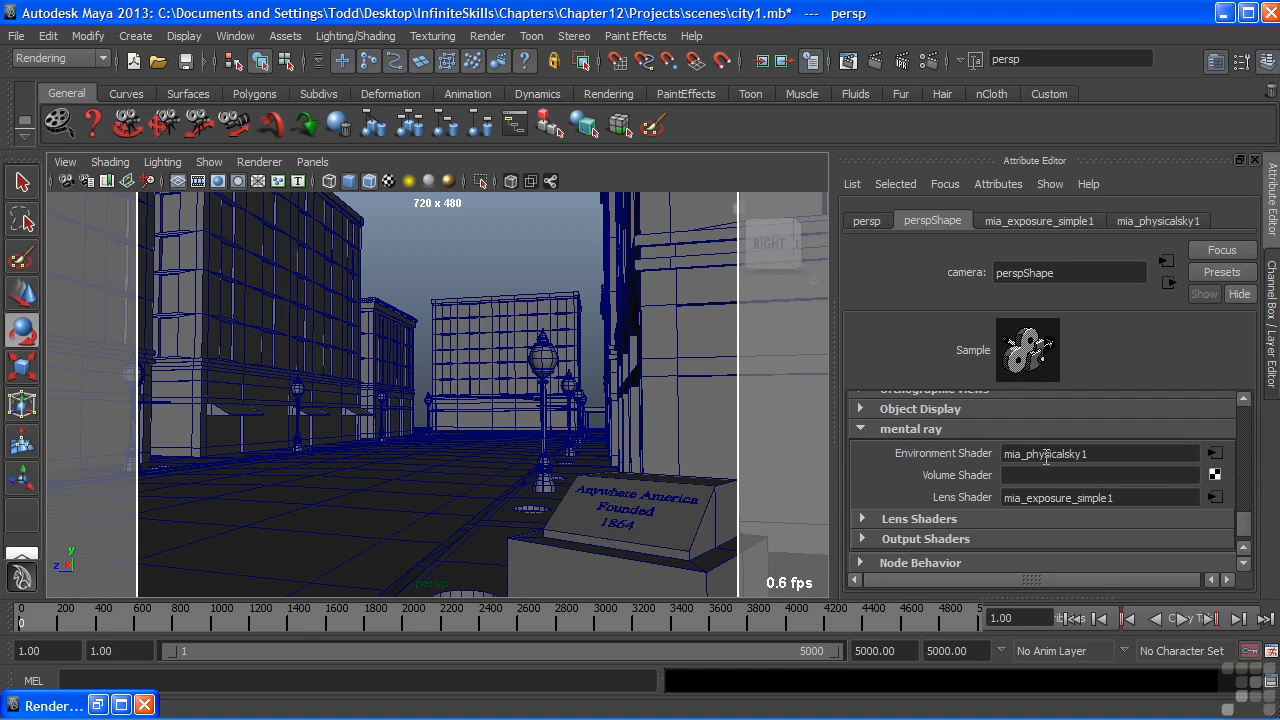
{"action": "mouse_move", "coordinate": [1135, 518]}
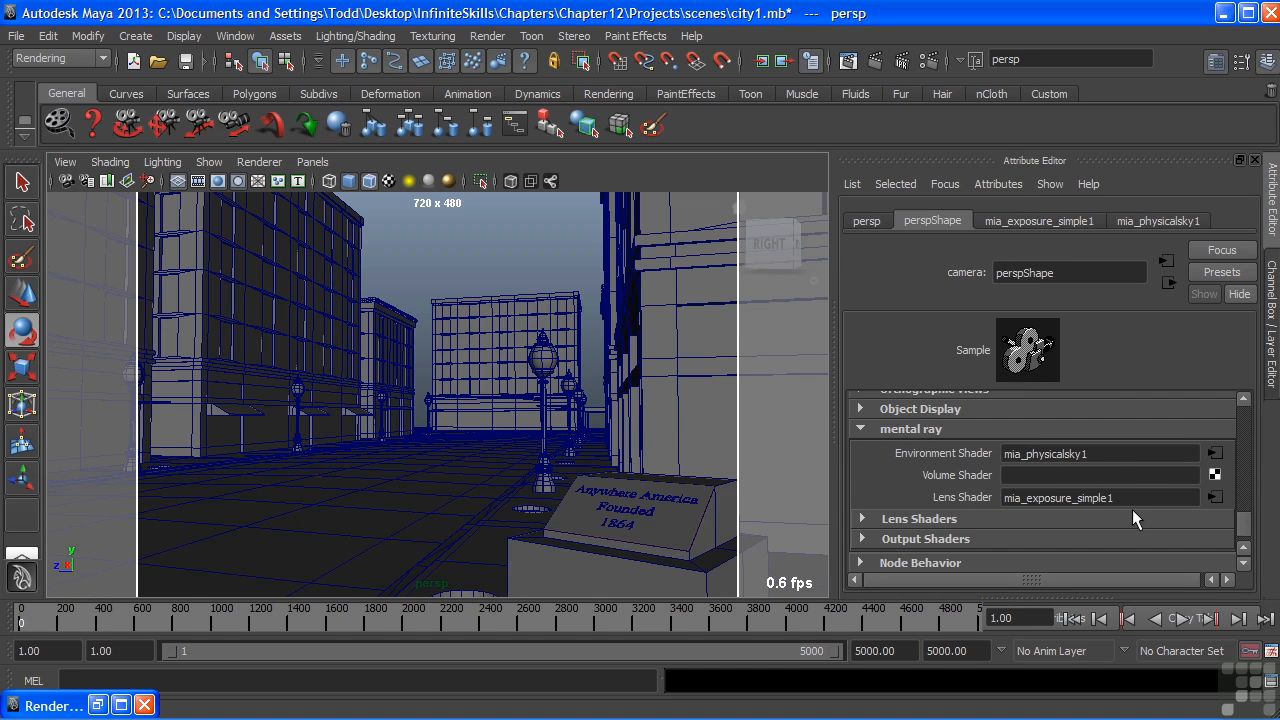
{"action": "left_click", "coordinate": [1100, 497]}
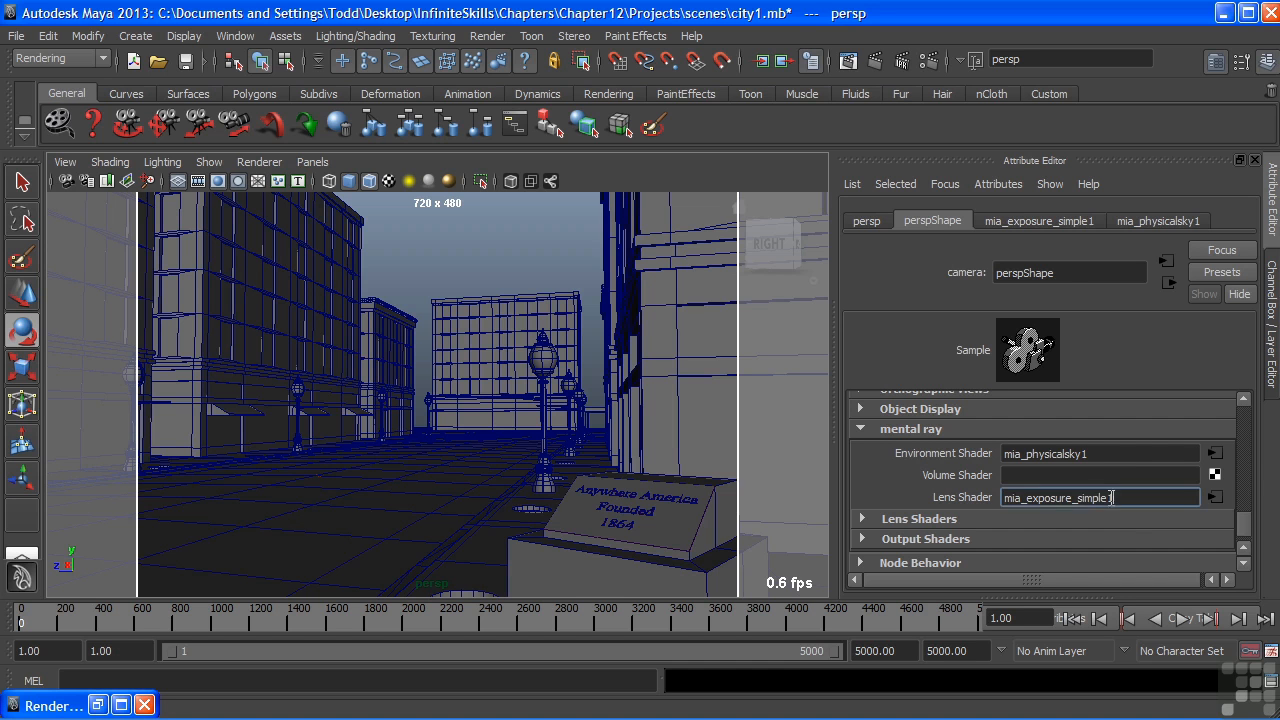